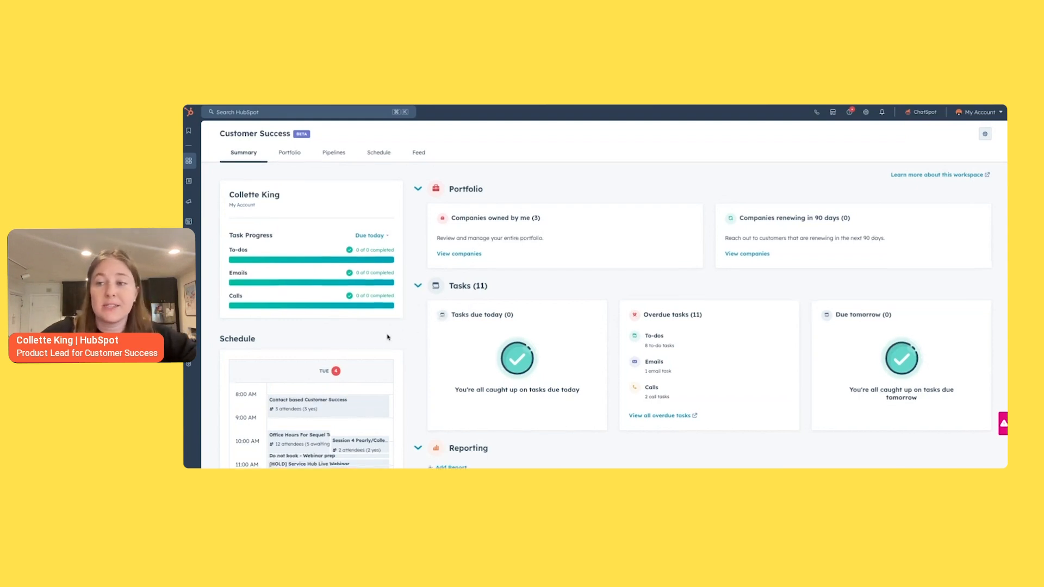
- Browse the workspace's portfolio, renewal deal pipeline and Onboarding ticket pipeline
scroll("down", 3)
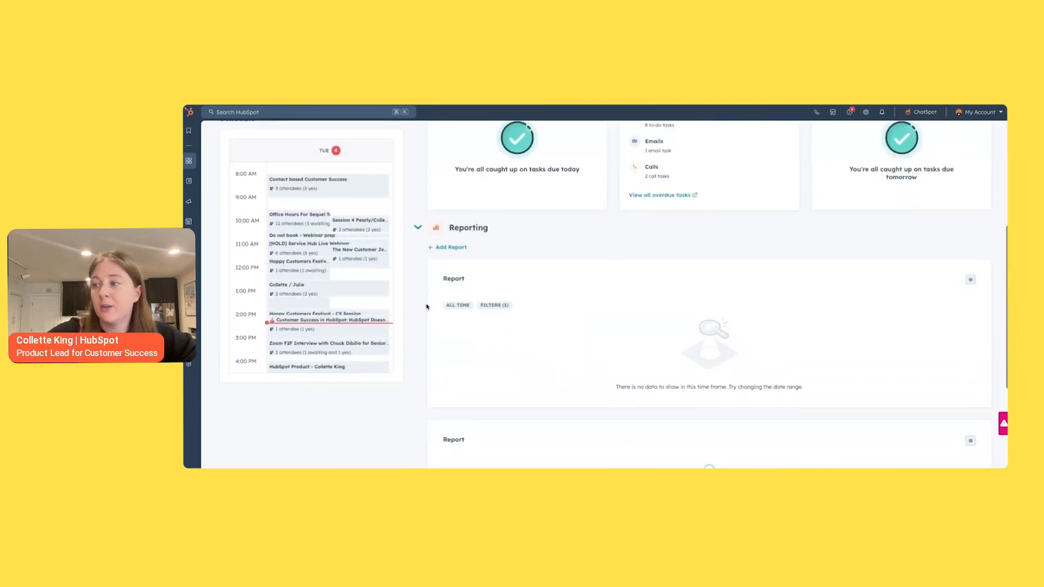
scroll("up", 3)
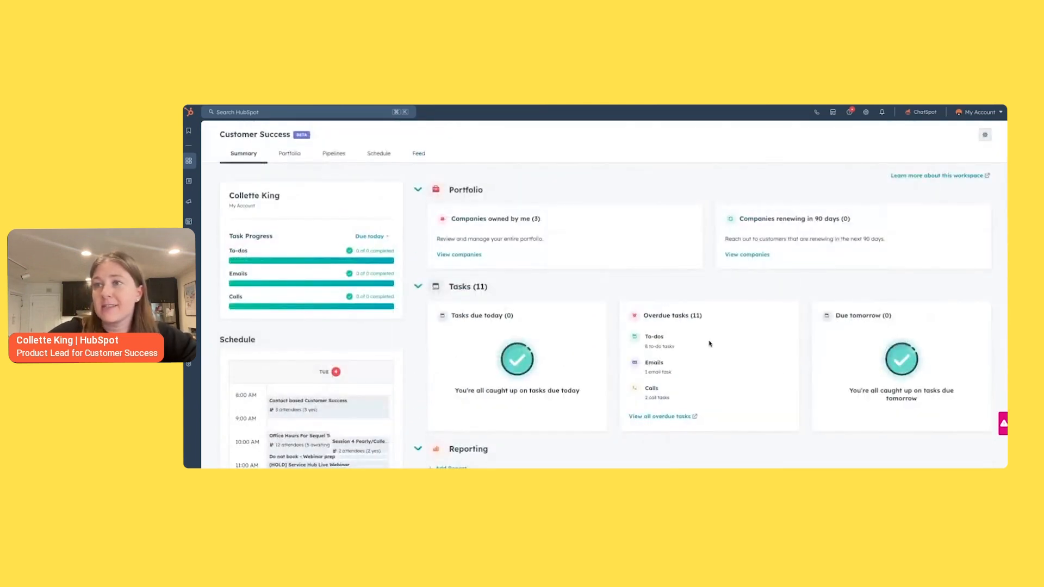
left_click(289, 153)
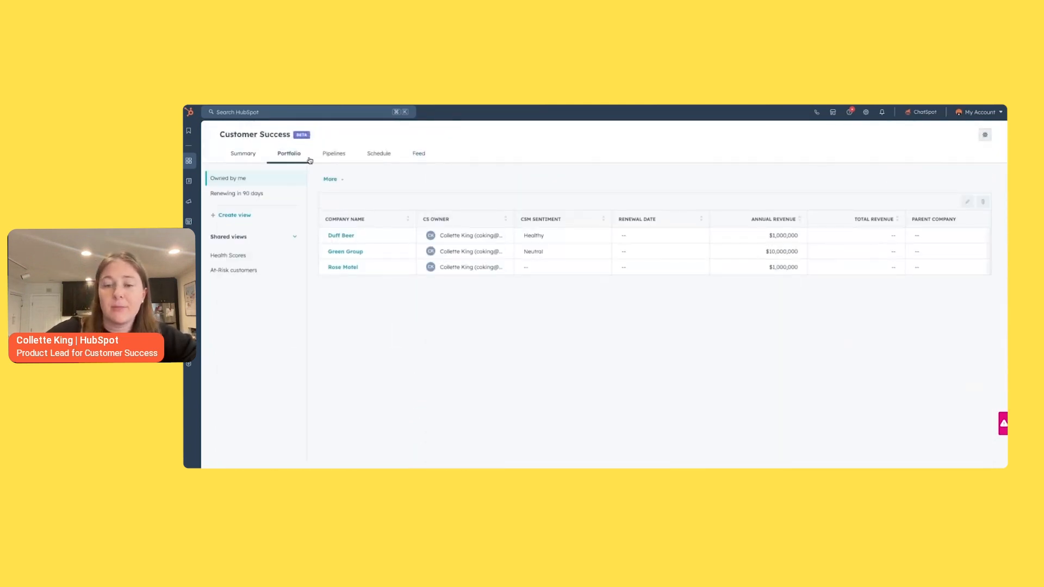
left_click(333, 154)
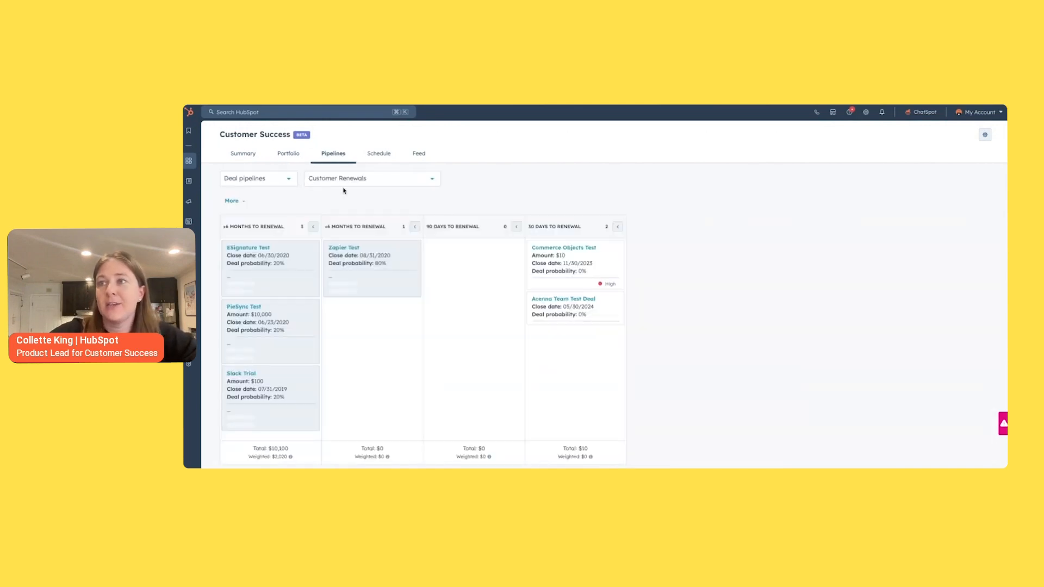
left_click(371, 177)
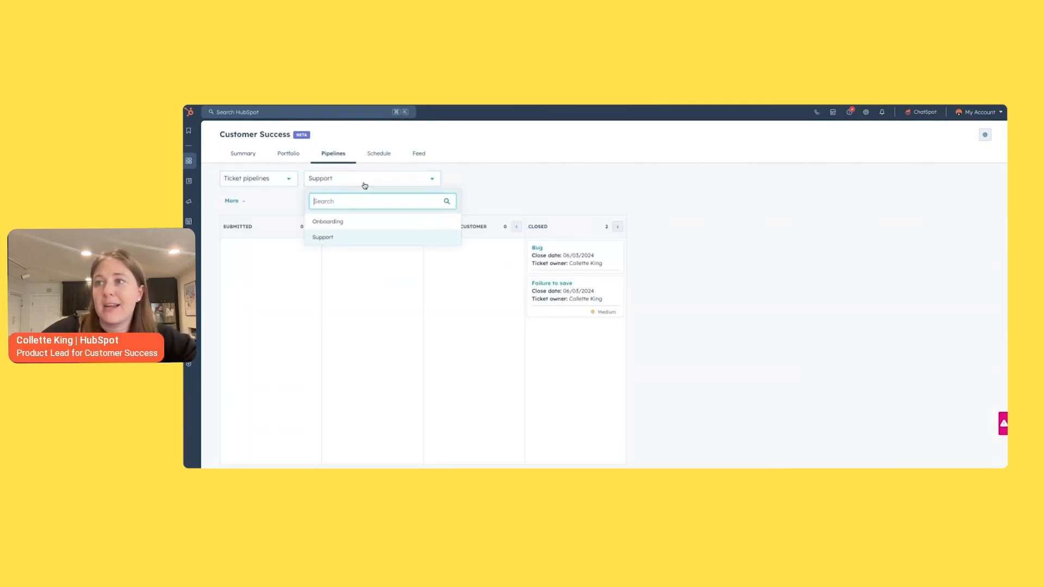
left_click(327, 222)
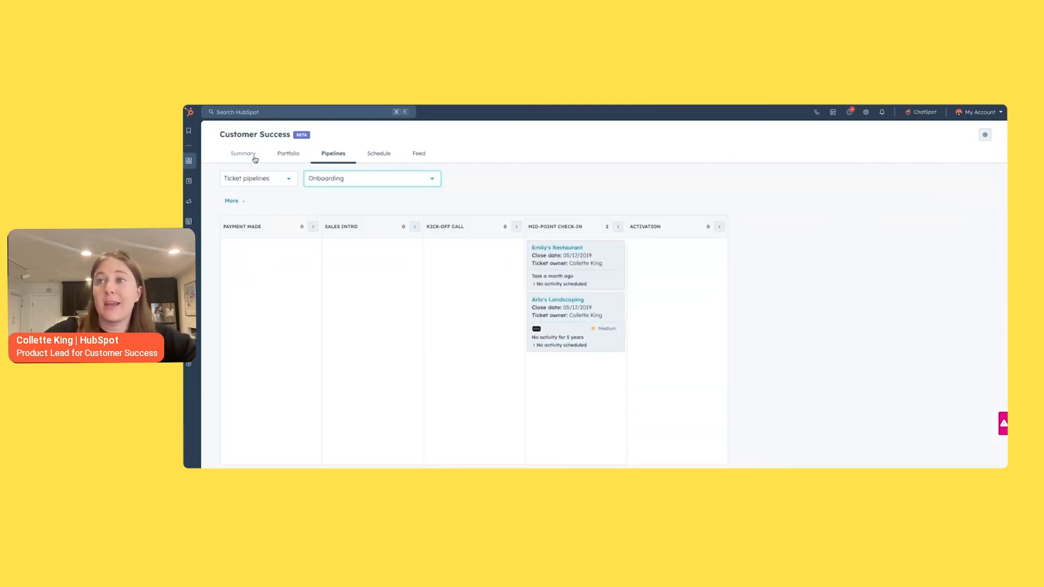
- Return to the summary and open the workspace settings' Health scores tab
left_click(244, 154)
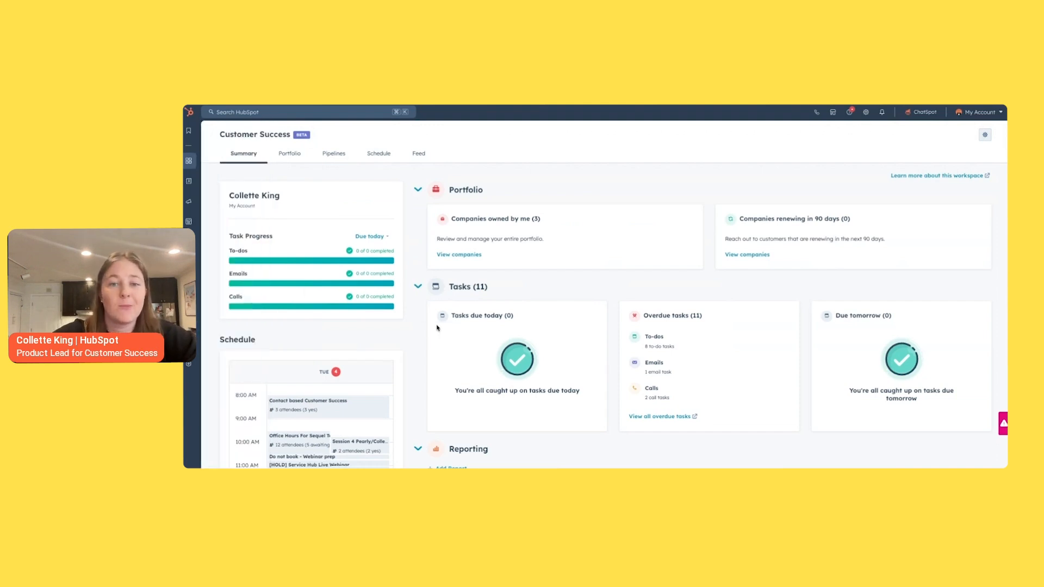
mouse_move(421, 352)
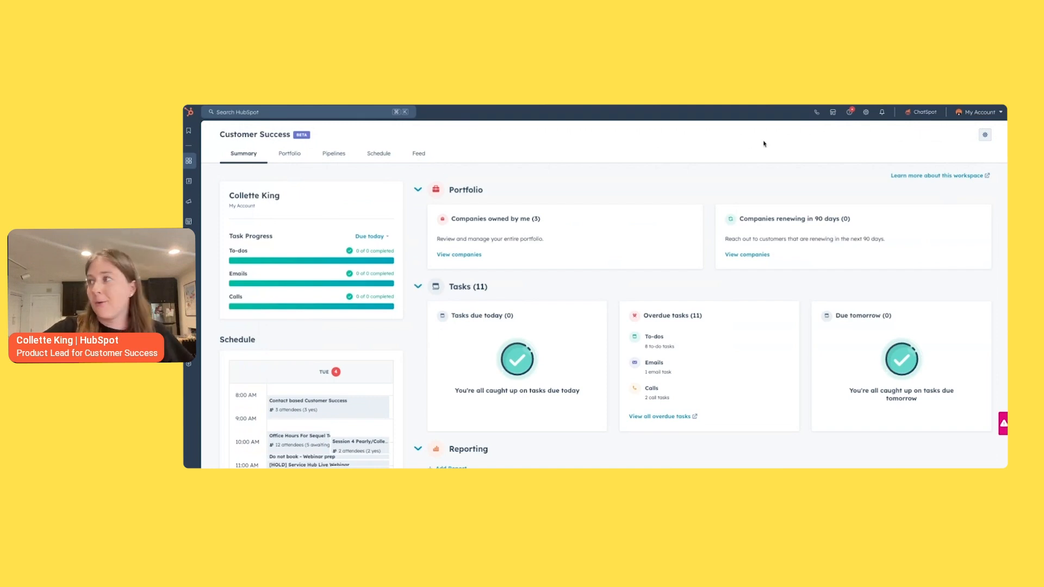
left_click(986, 135)
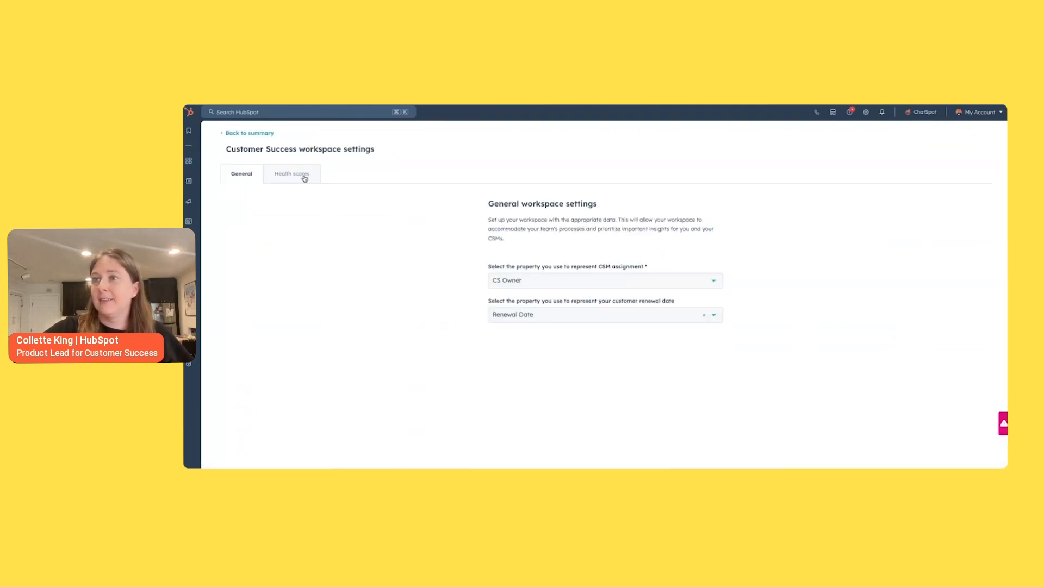
left_click(291, 175)
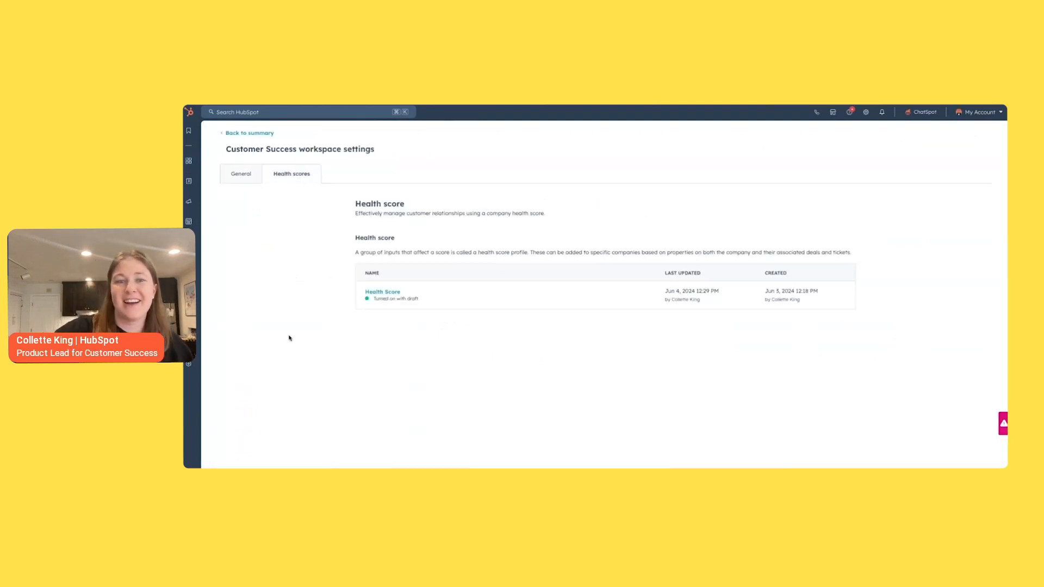
mouse_move(428, 360)
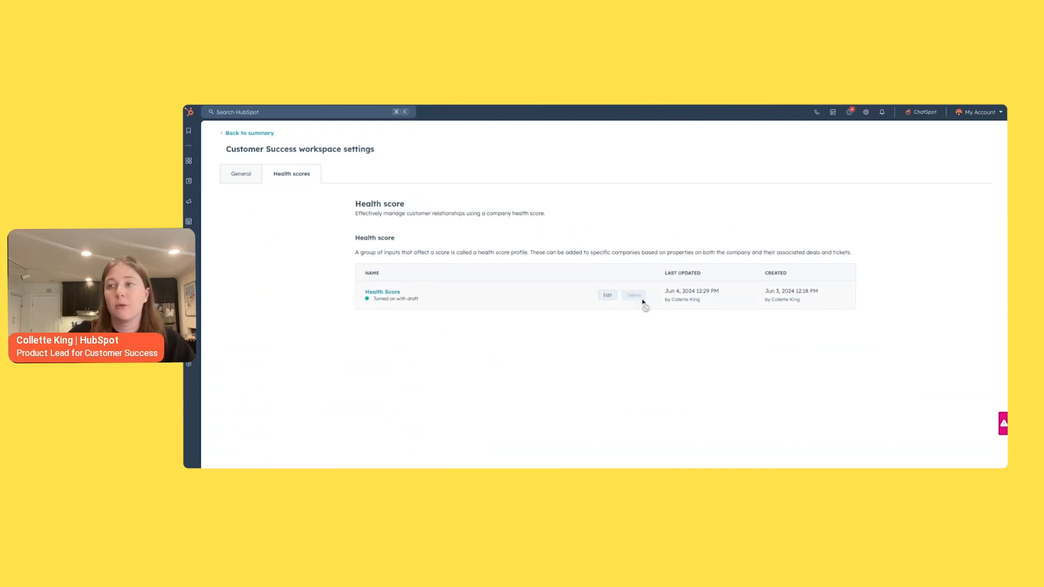
- Edit the Health Score profile, opening its Companies step scoring all companies
left_click(607, 295)
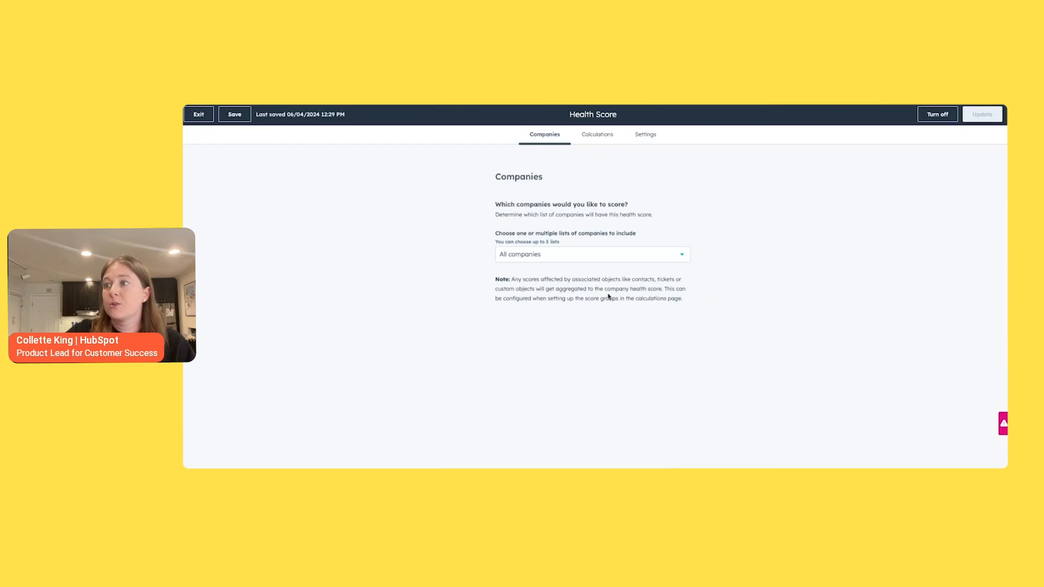
mouse_move(356, 305)
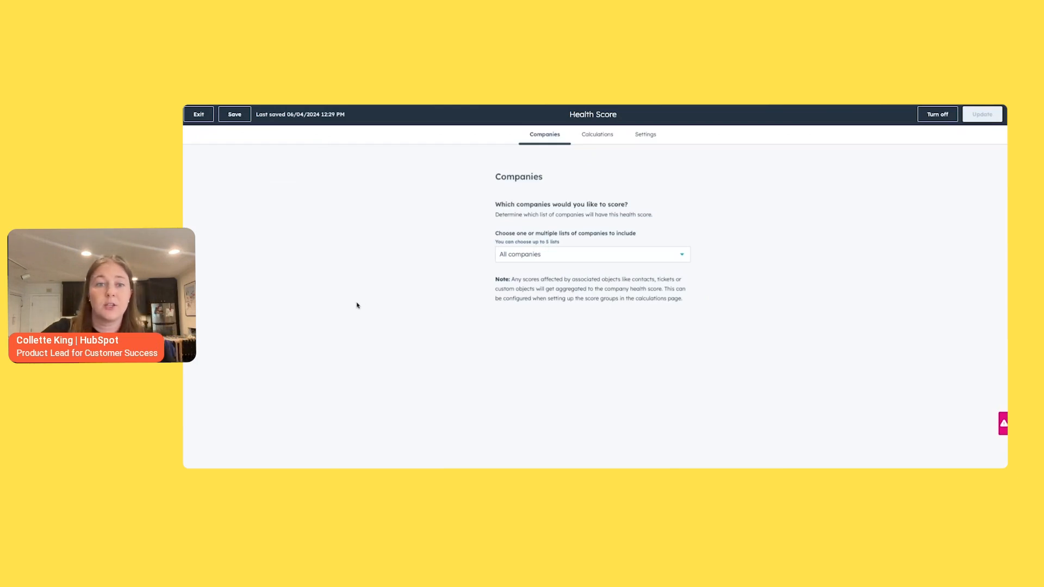
mouse_move(382, 313)
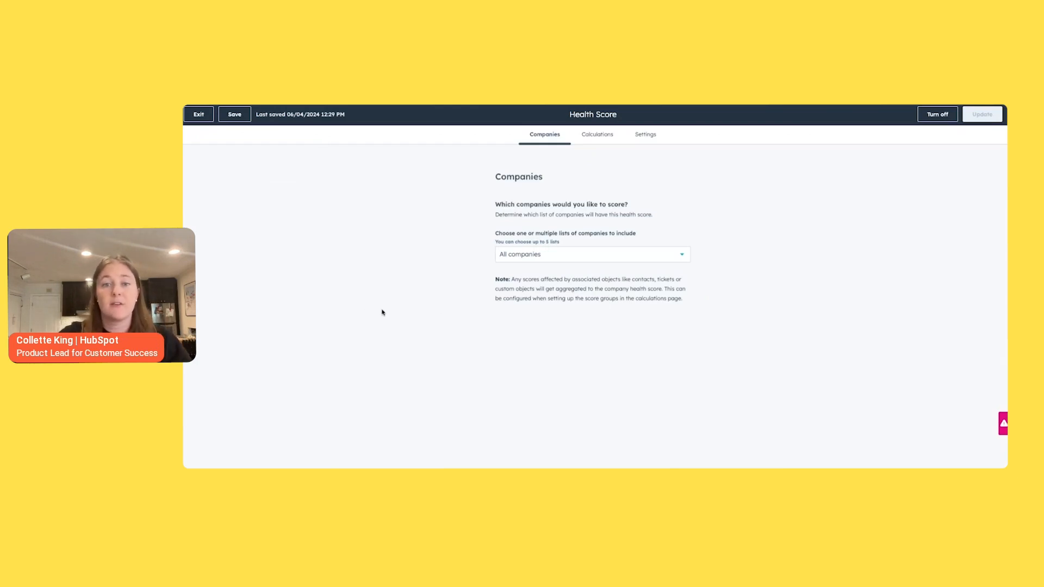
mouse_move(385, 315)
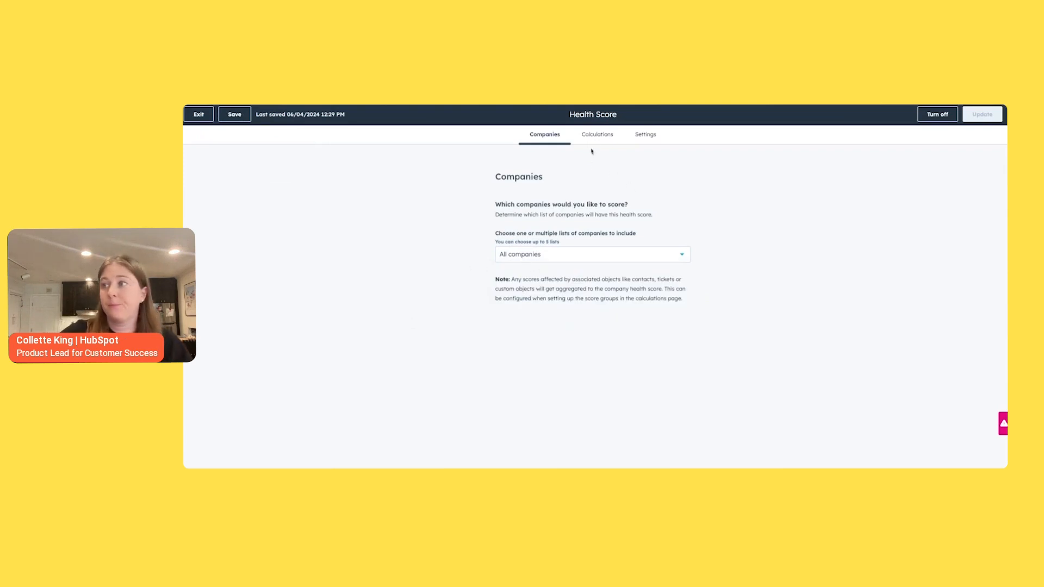
- Review the Calculations step's Engagement and 1:1 Call Engagement scoring groups
left_click(596, 134)
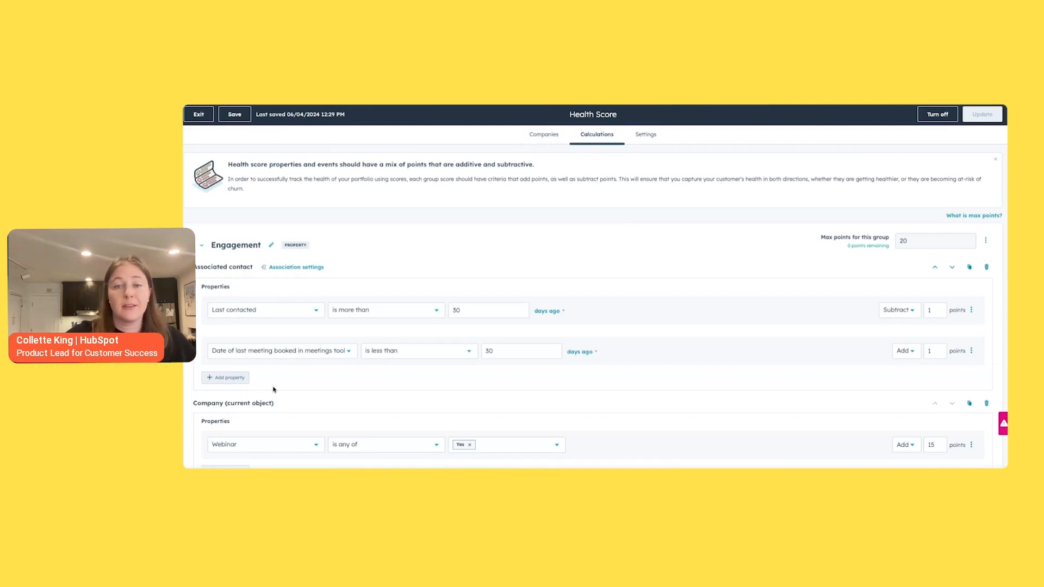
mouse_move(261, 392)
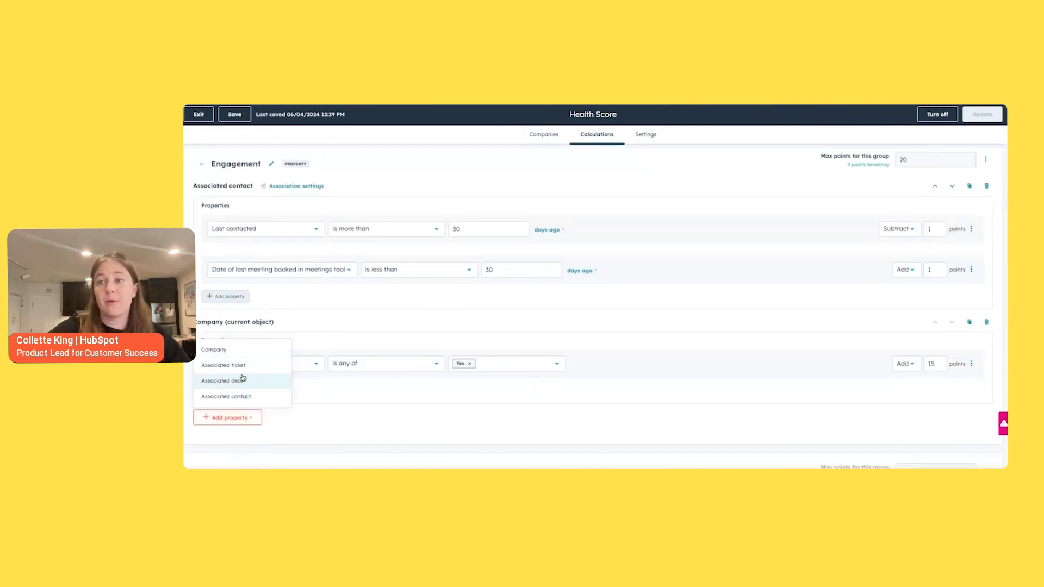
mouse_move(225, 397)
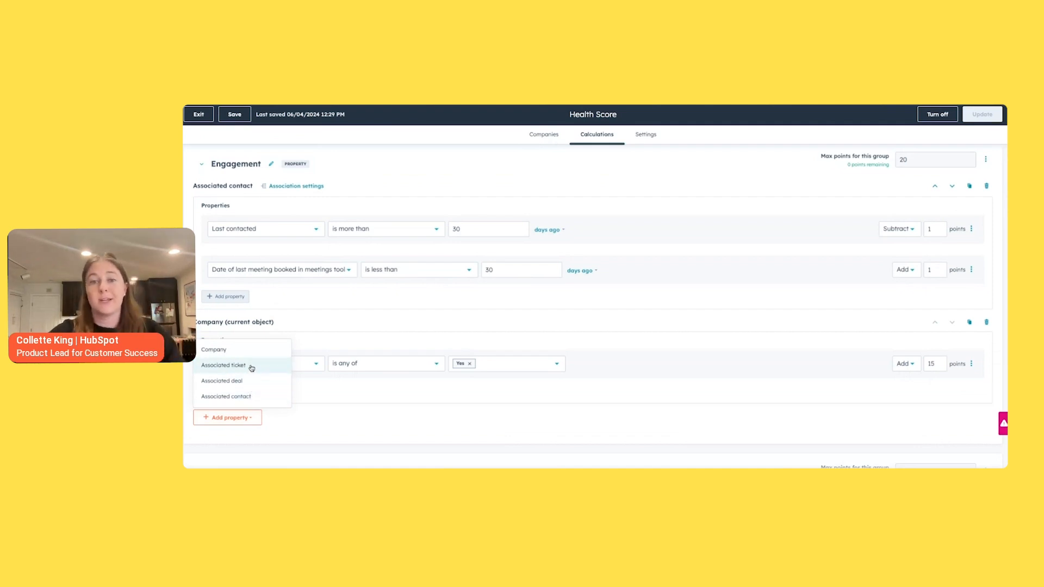
mouse_move(256, 382)
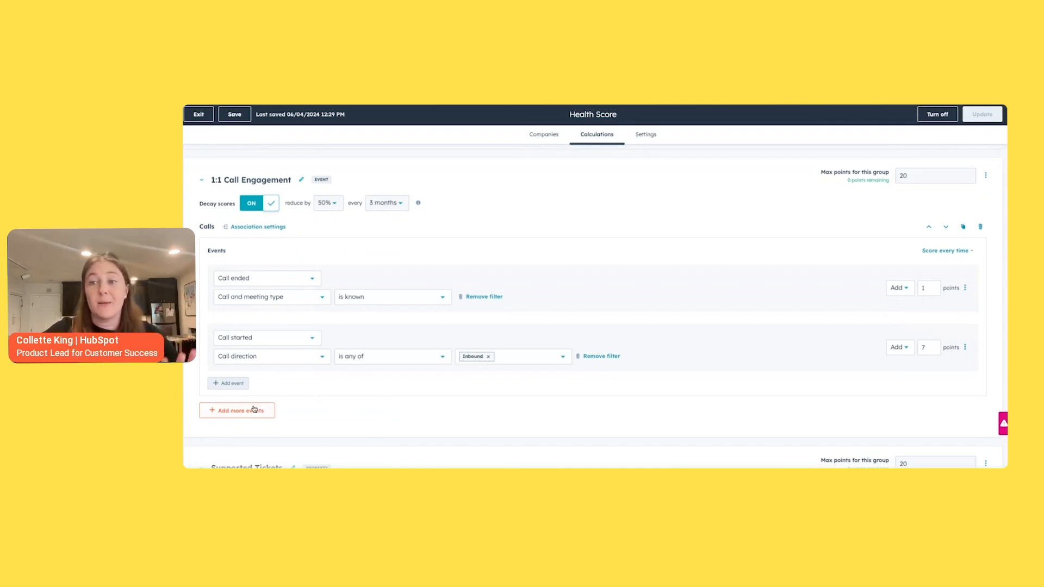
left_click(271, 297)
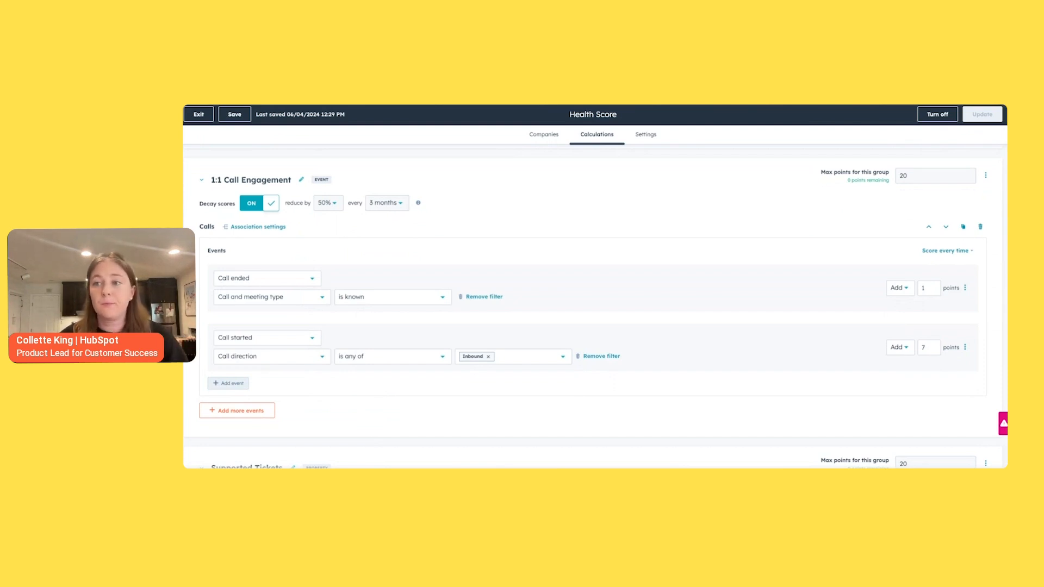
scroll("down", 3)
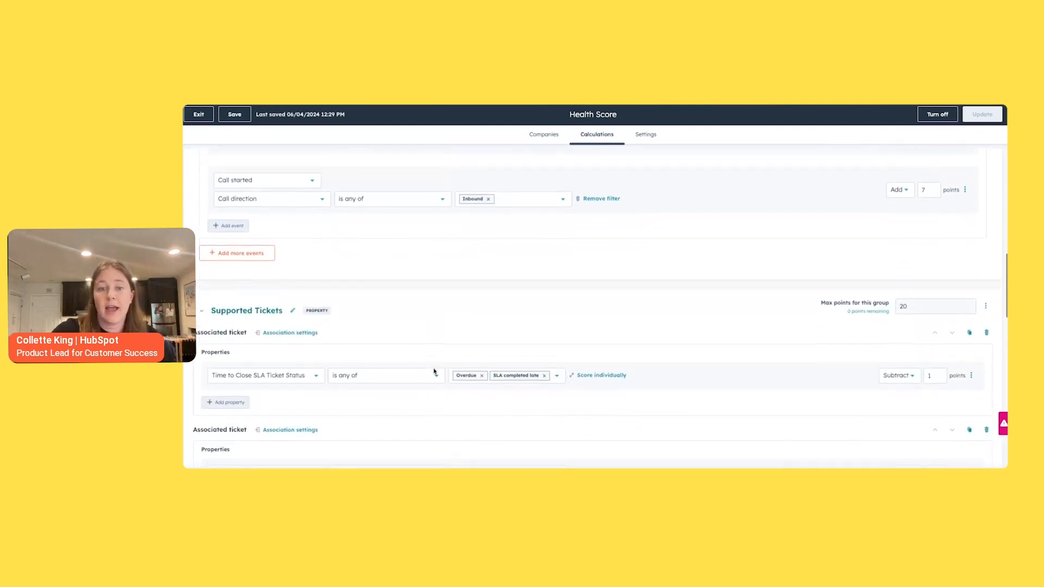
scroll("down", 3)
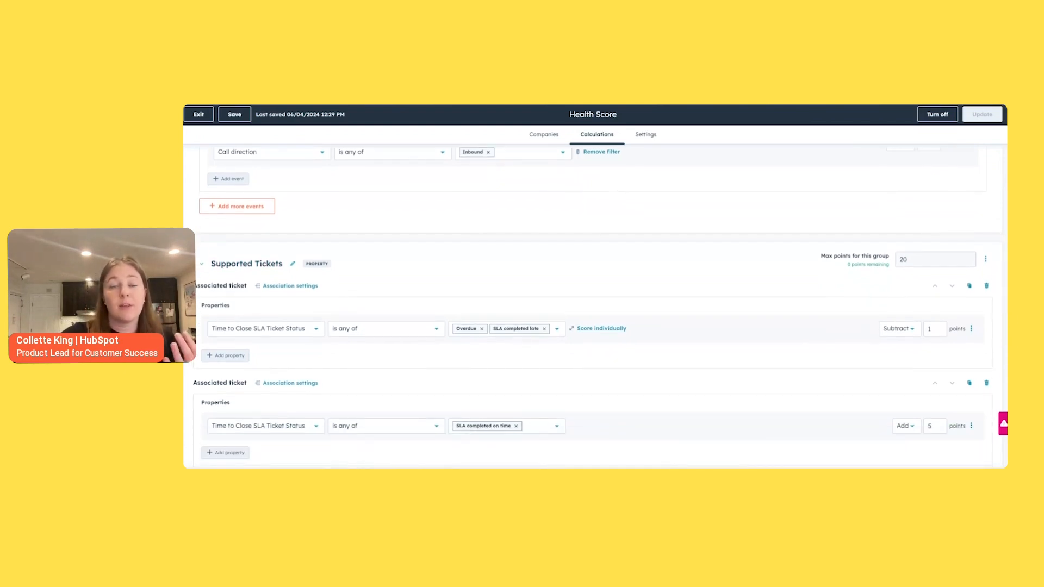
scroll("down", 3)
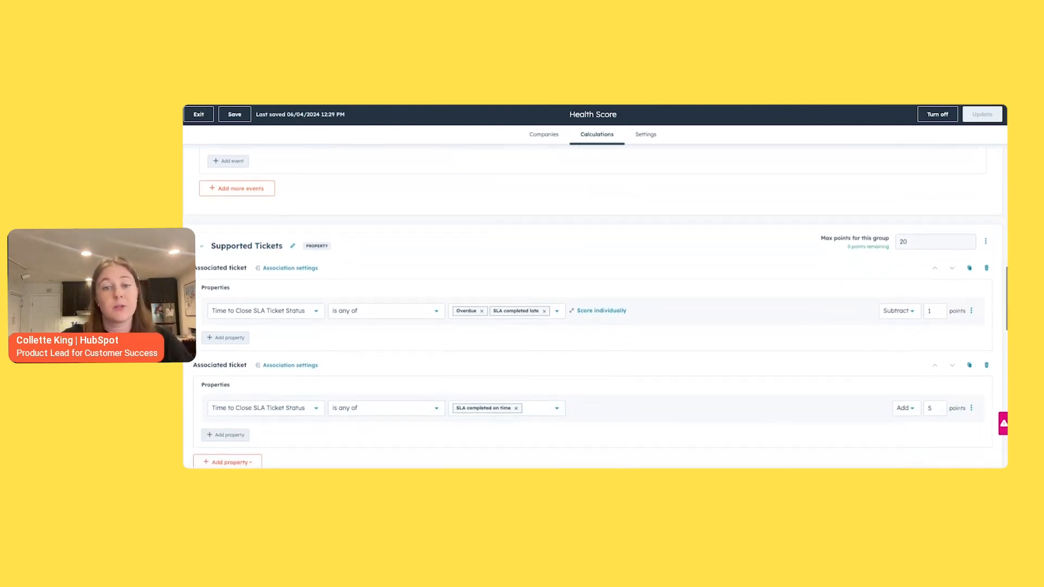
scroll("down", 3)
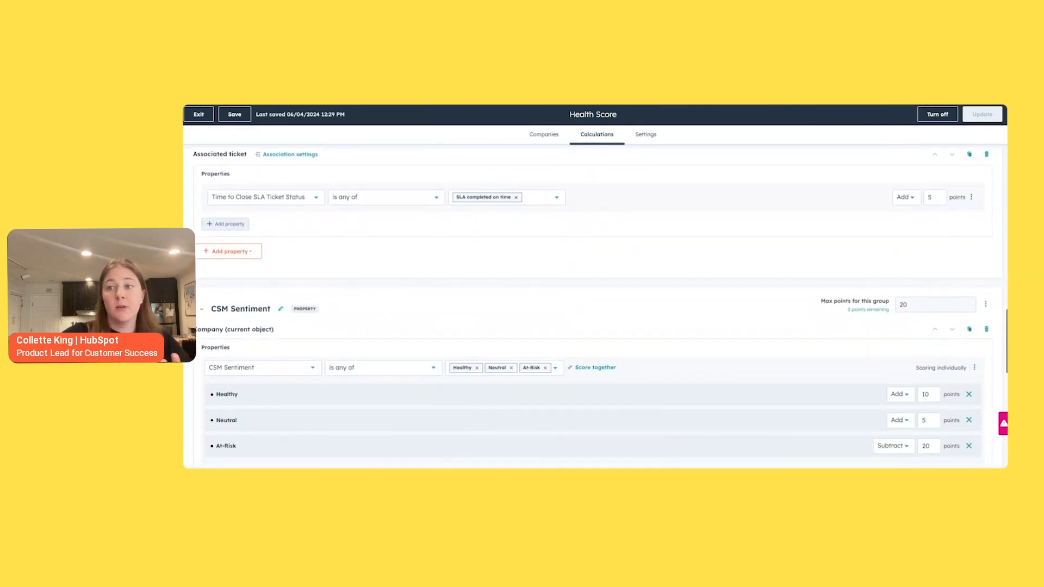
scroll("down", 3)
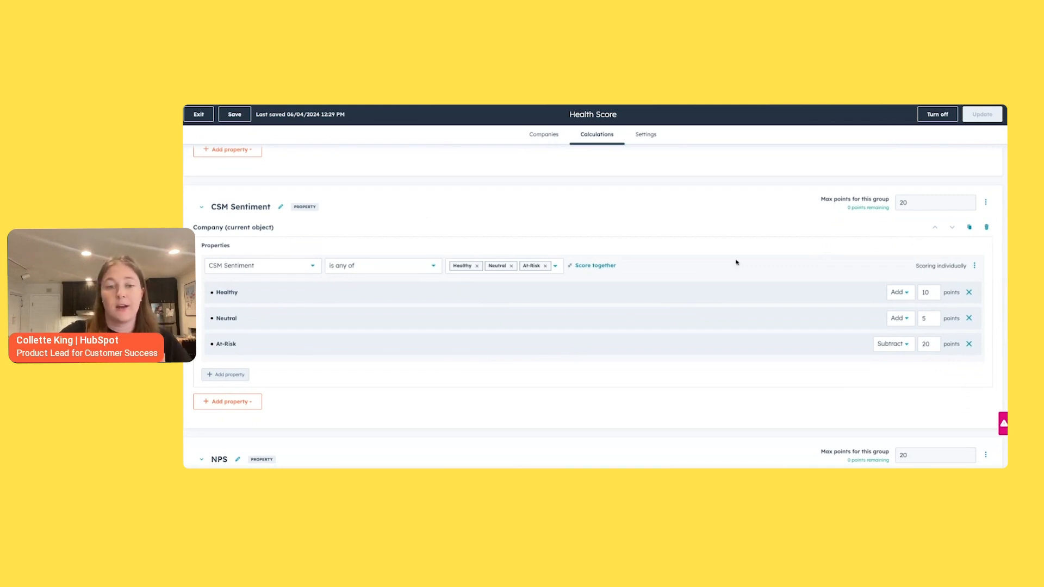
scroll("down", 3)
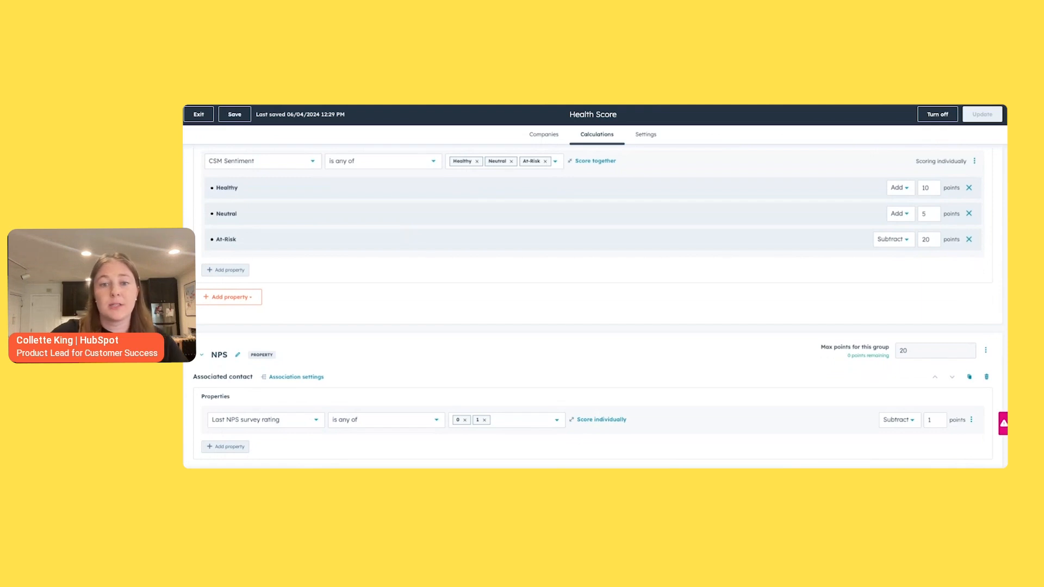
scroll("down", 3)
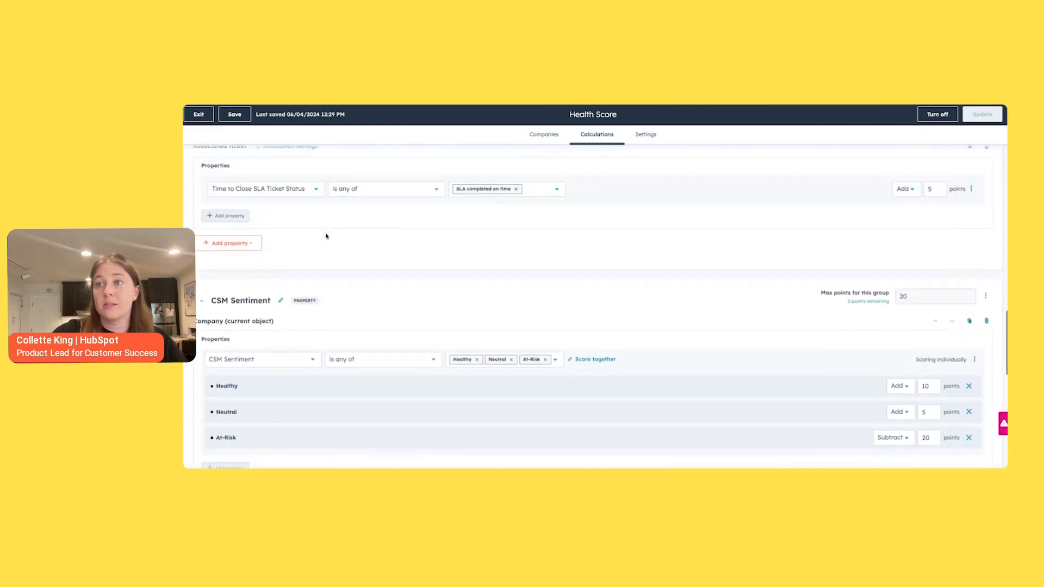
scroll("down", 3)
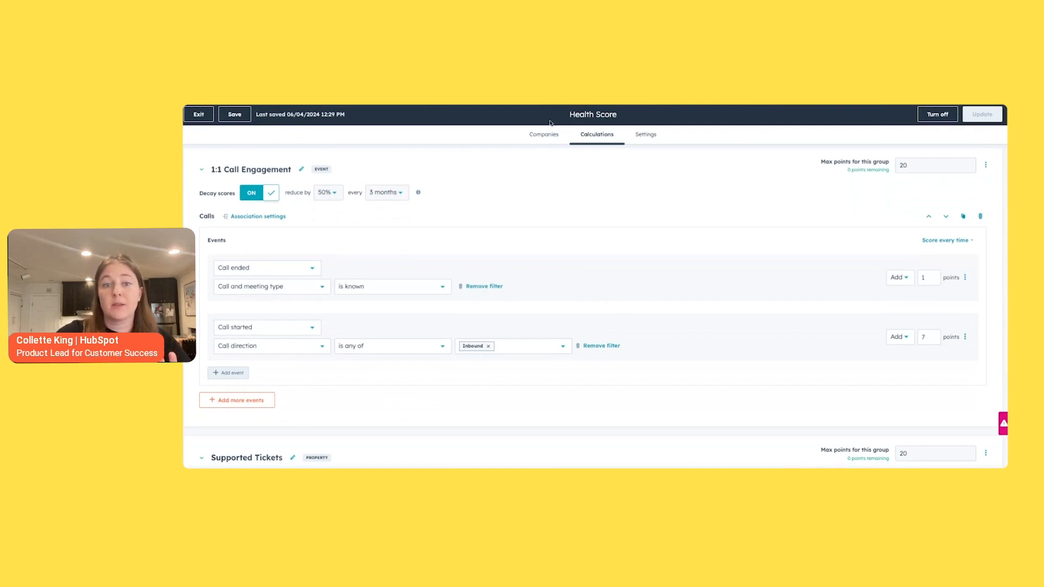
mouse_move(522, 204)
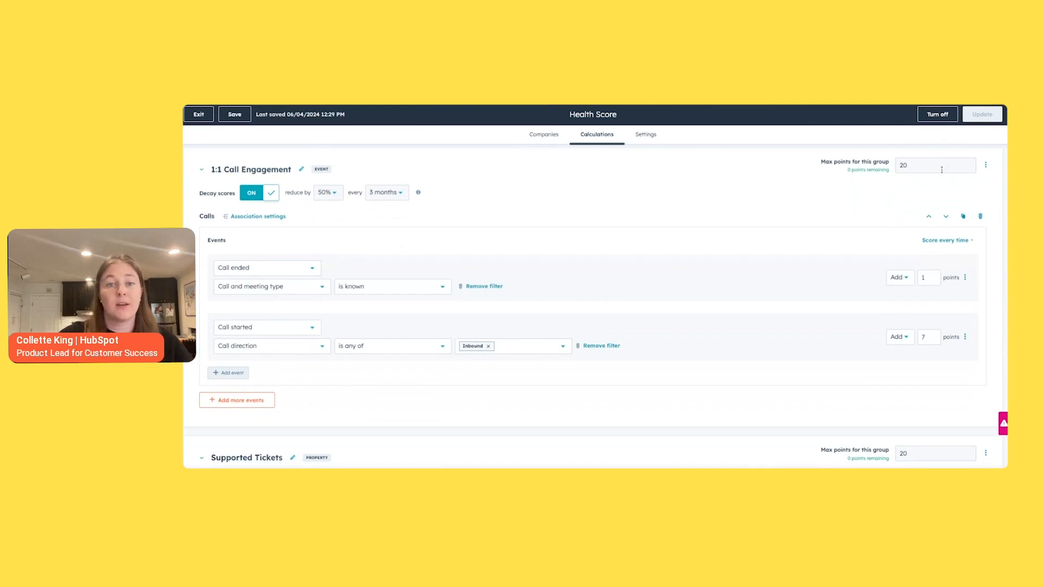
mouse_move(905, 181)
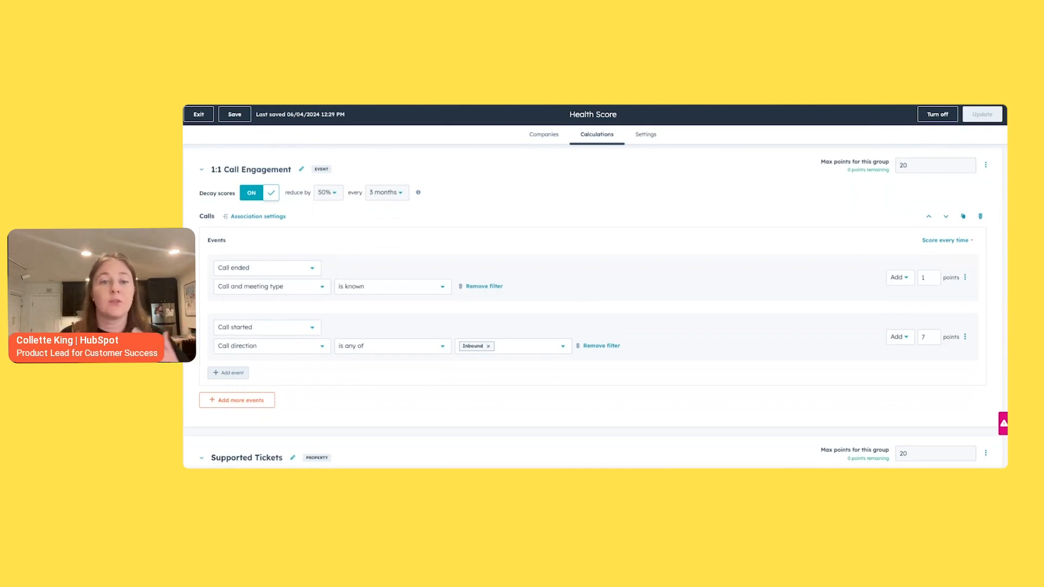
mouse_move(894, 176)
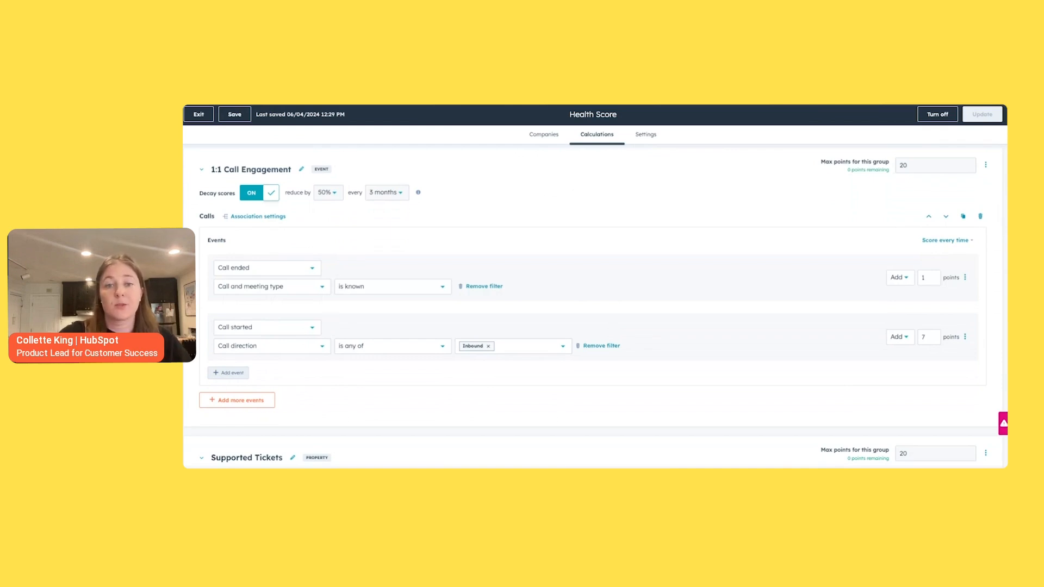
scroll("down", 3)
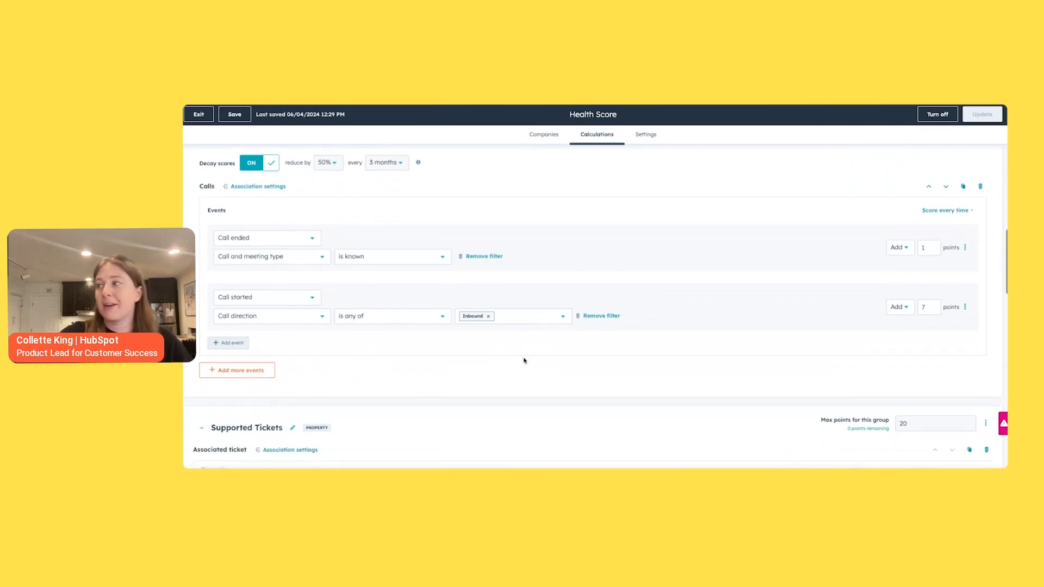
scroll("down", 3)
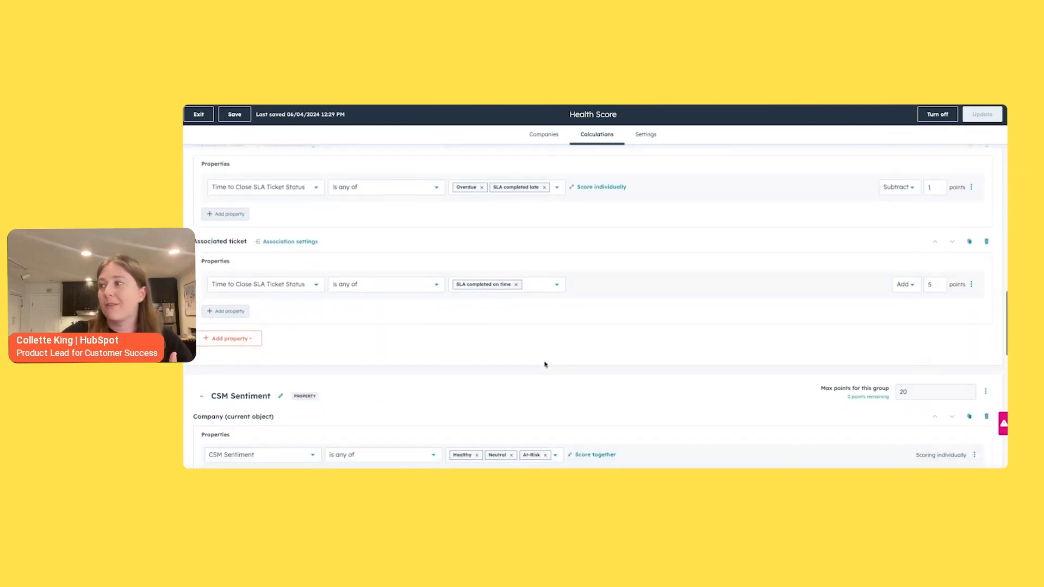
scroll("down", 3)
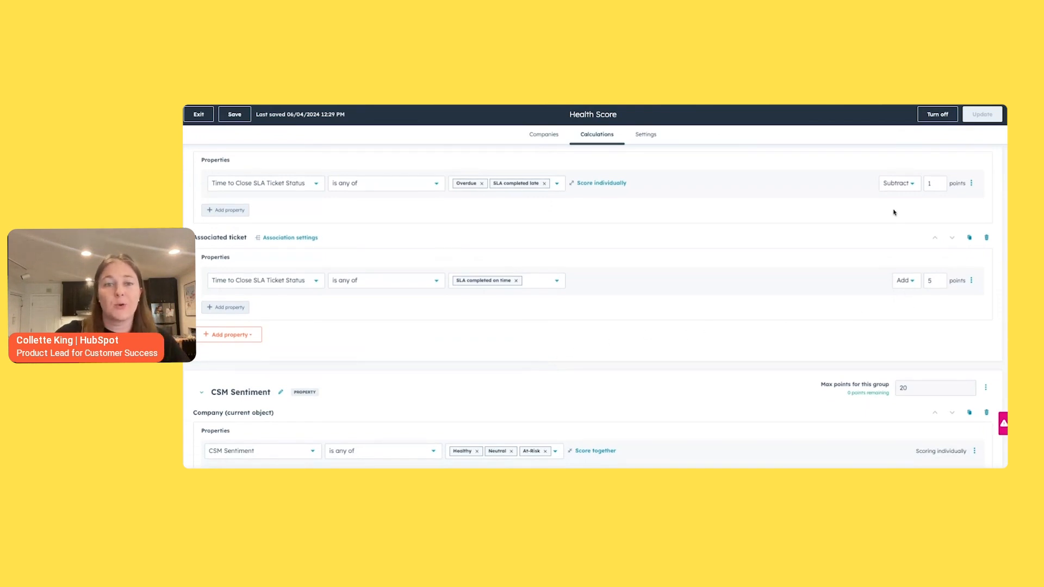
mouse_move(812, 229)
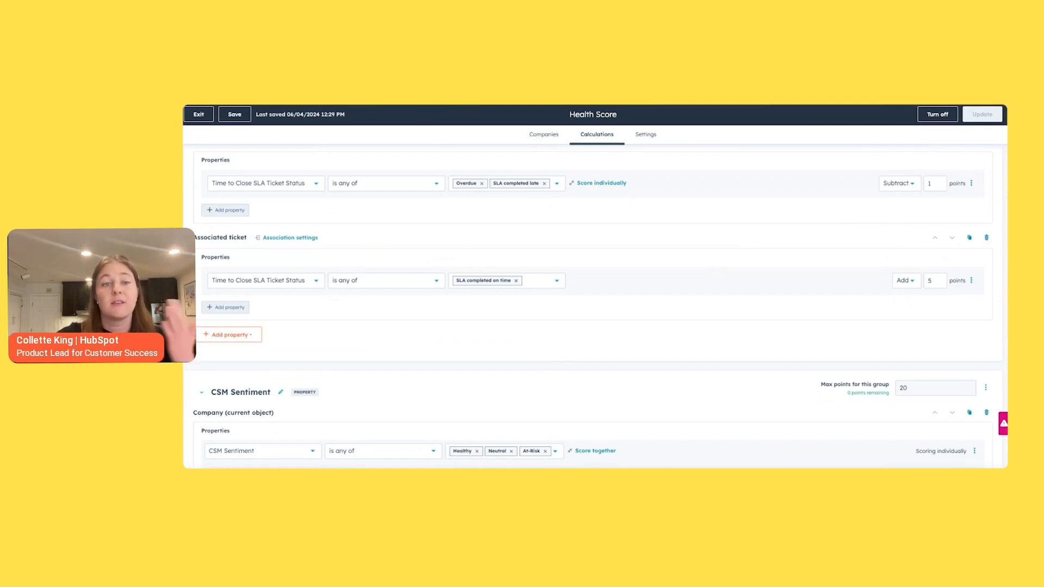
left_click(290, 238)
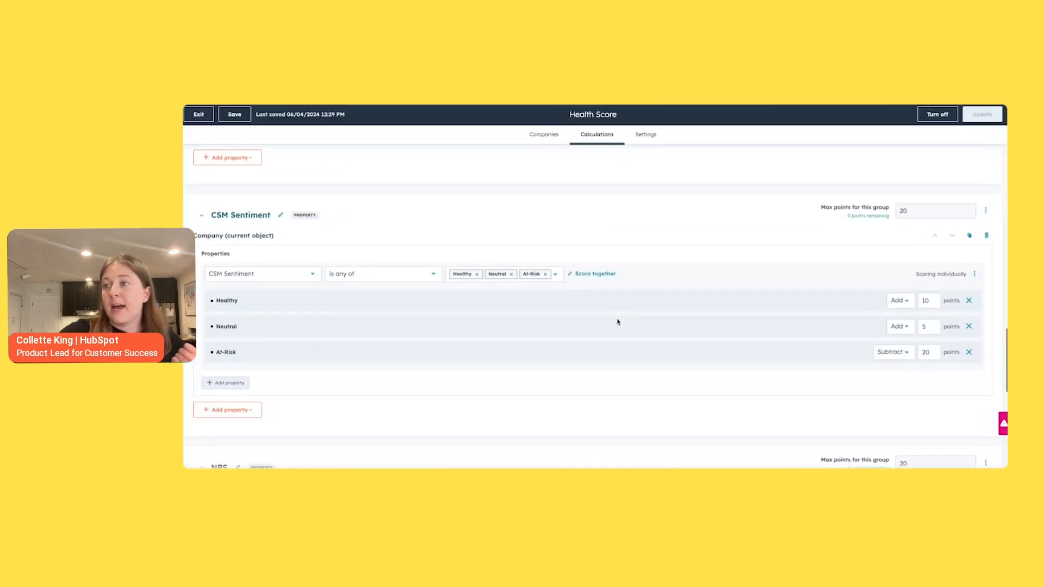
mouse_move(534, 260)
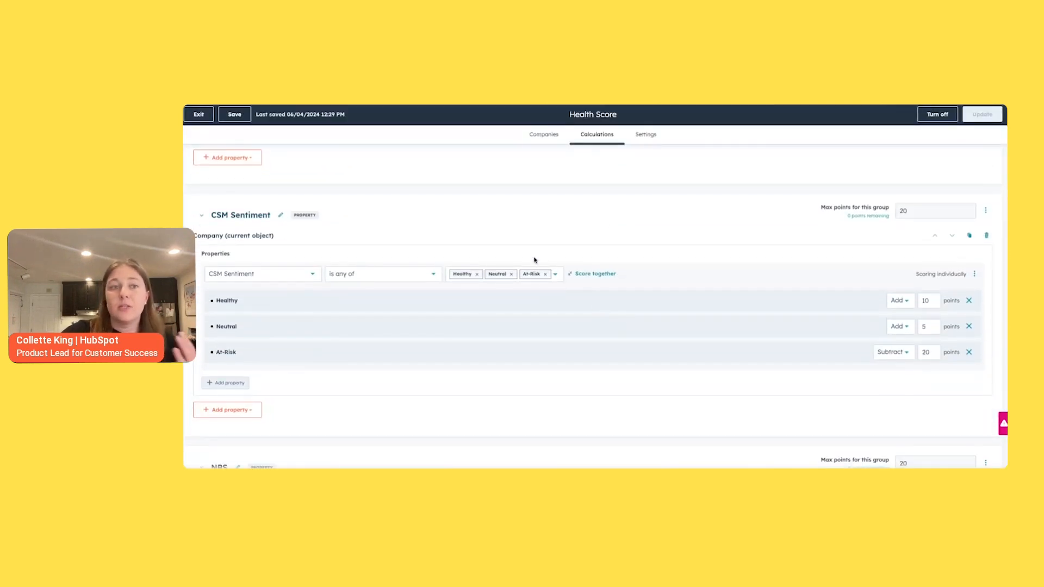
scroll("down", 3)
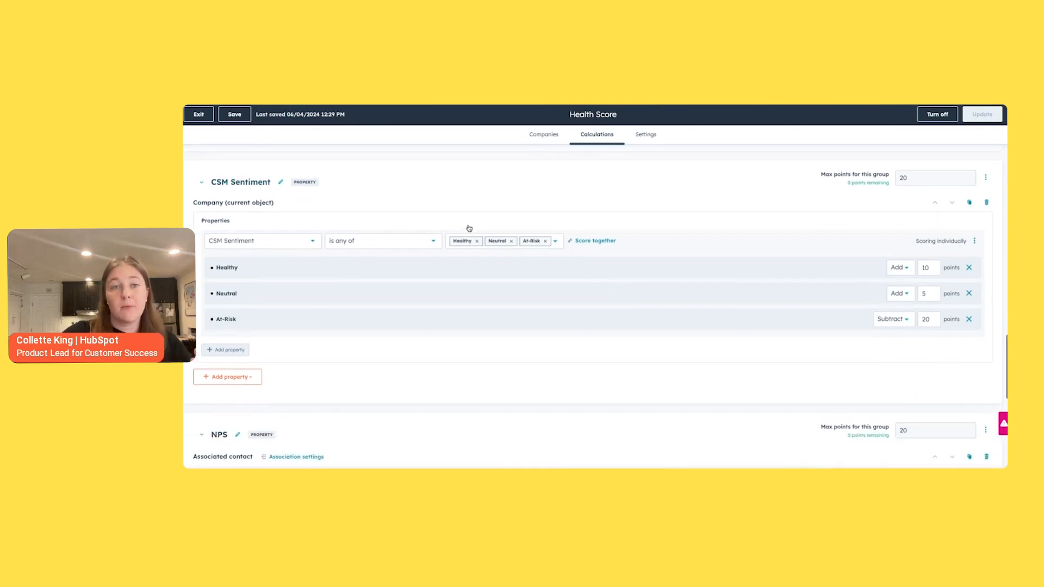
mouse_move(415, 200)
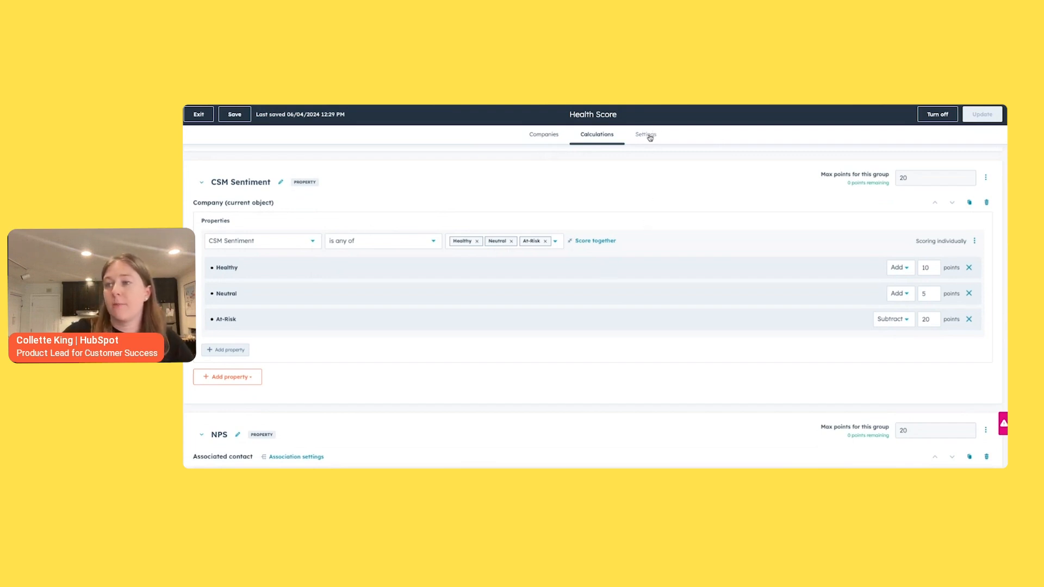
- Set the Healthy threshold to 80, making Neutral 50–79, and publish the update
left_click(645, 135)
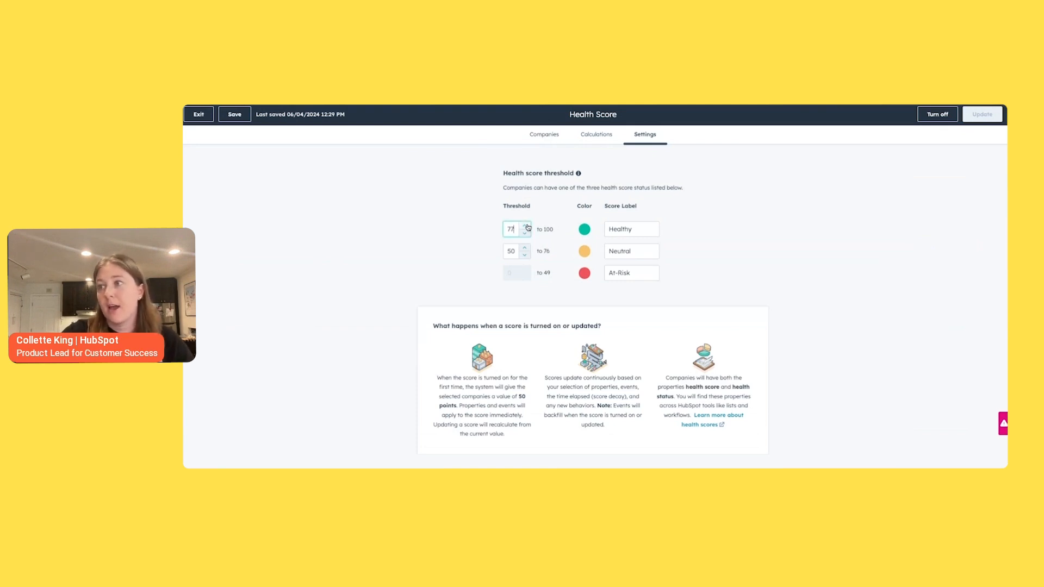
left_click(524, 226)
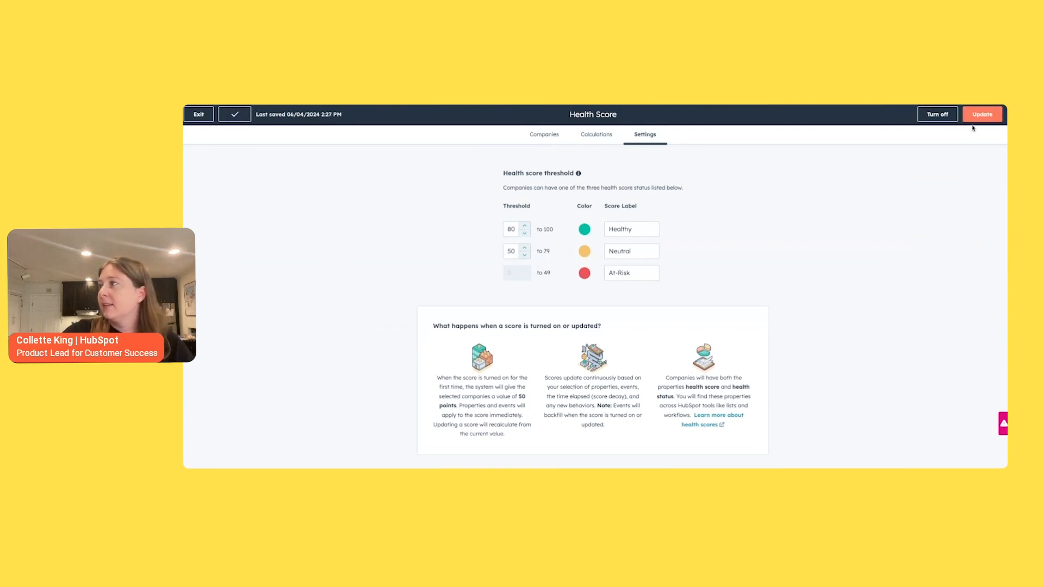
left_click(981, 114)
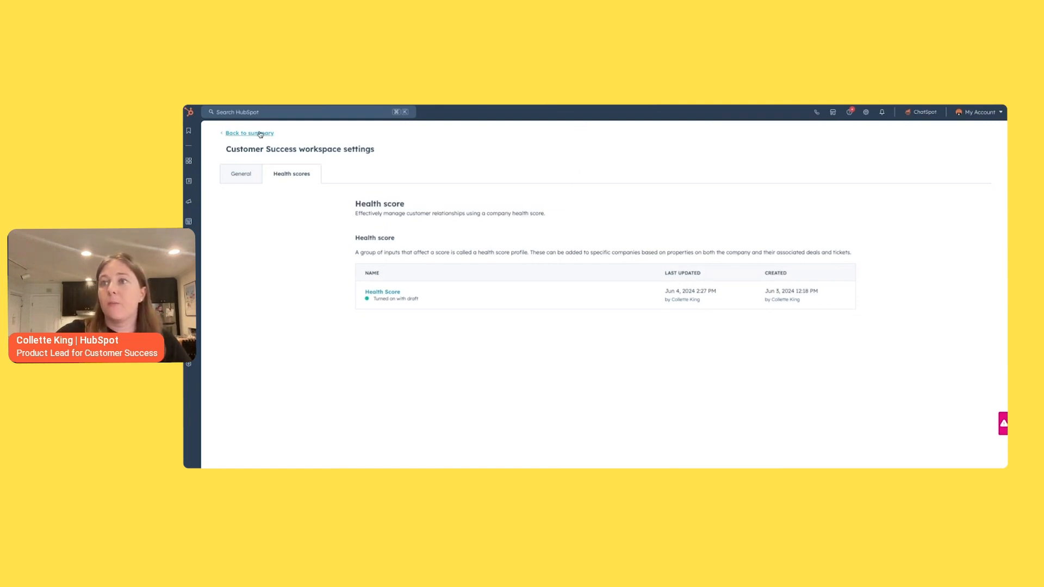
- Show the Portfolio's shared Health Scores view, then open ACME Industries
left_click(249, 133)
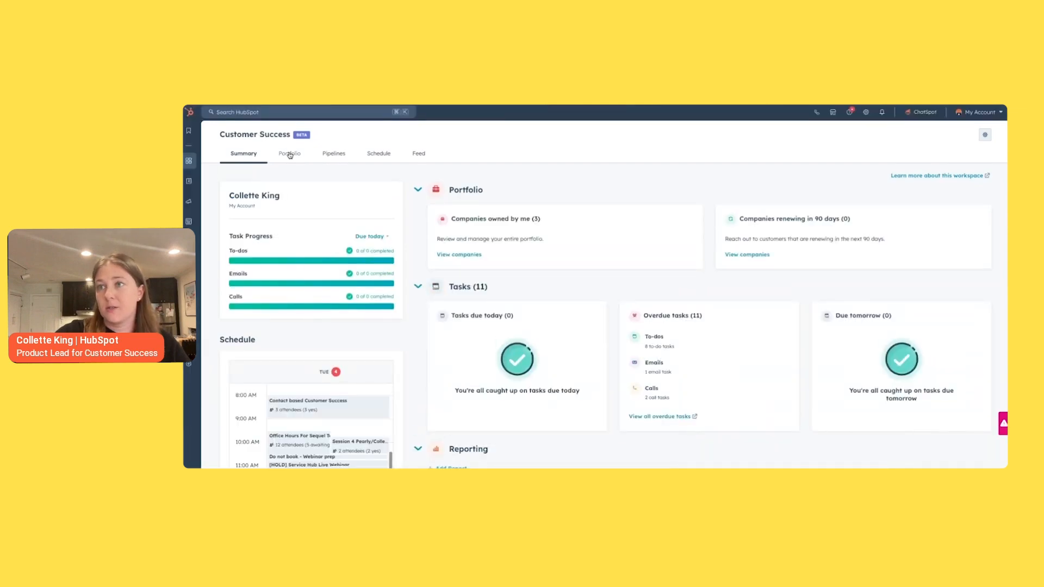
left_click(288, 153)
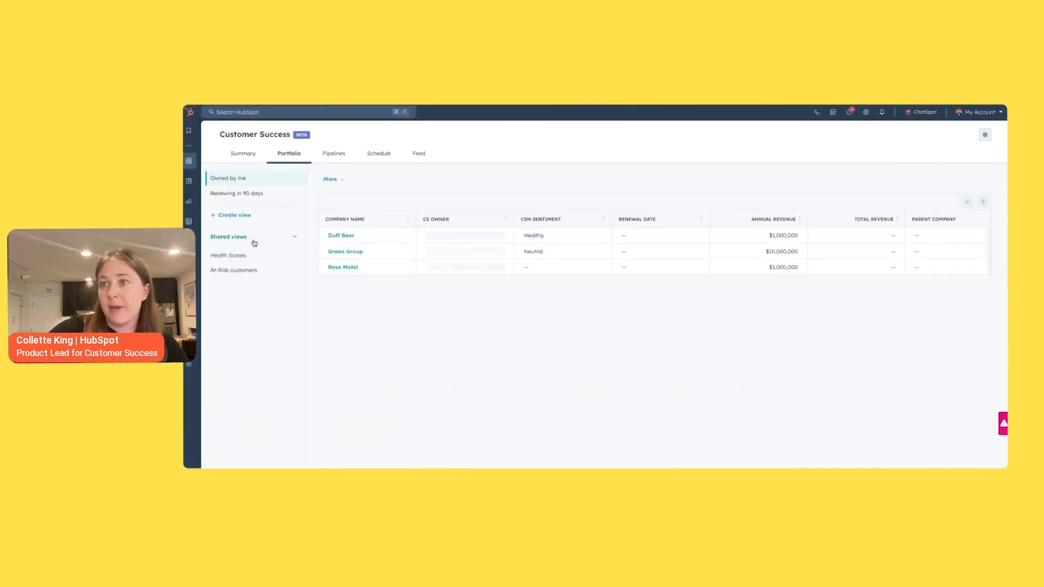
left_click(228, 255)
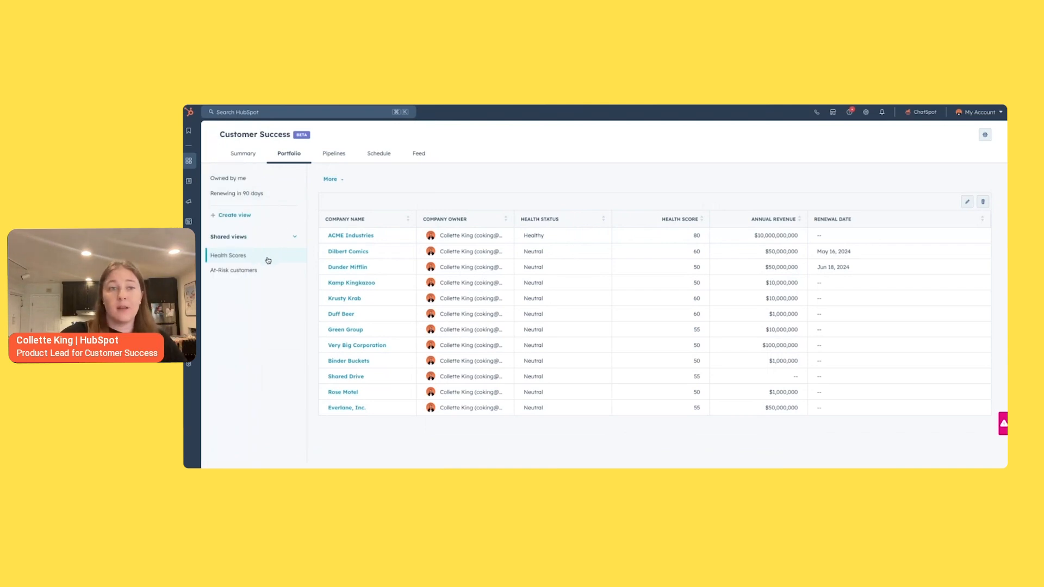
mouse_move(269, 270)
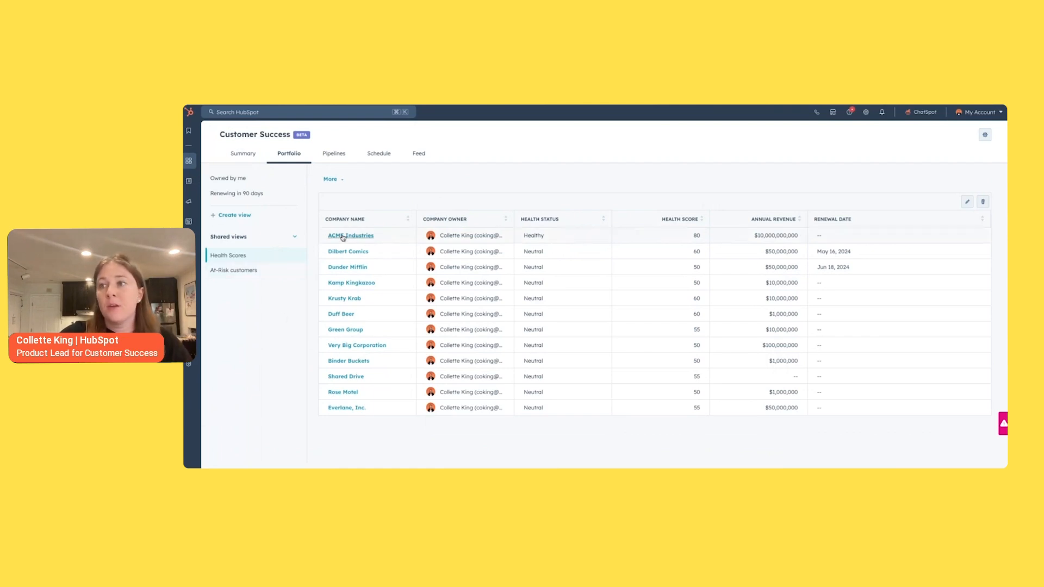
left_click(350, 235)
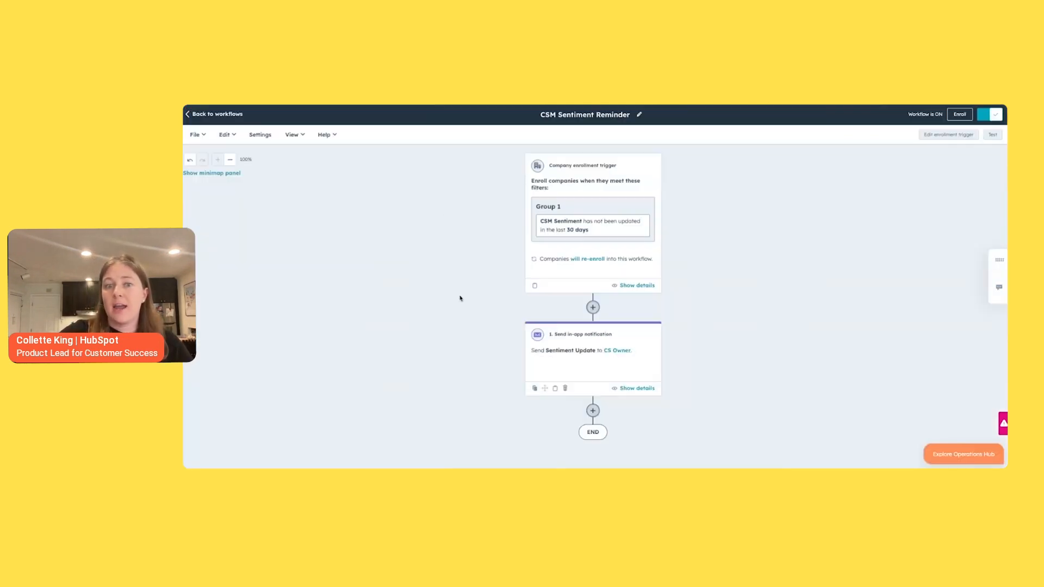
mouse_move(457, 308)
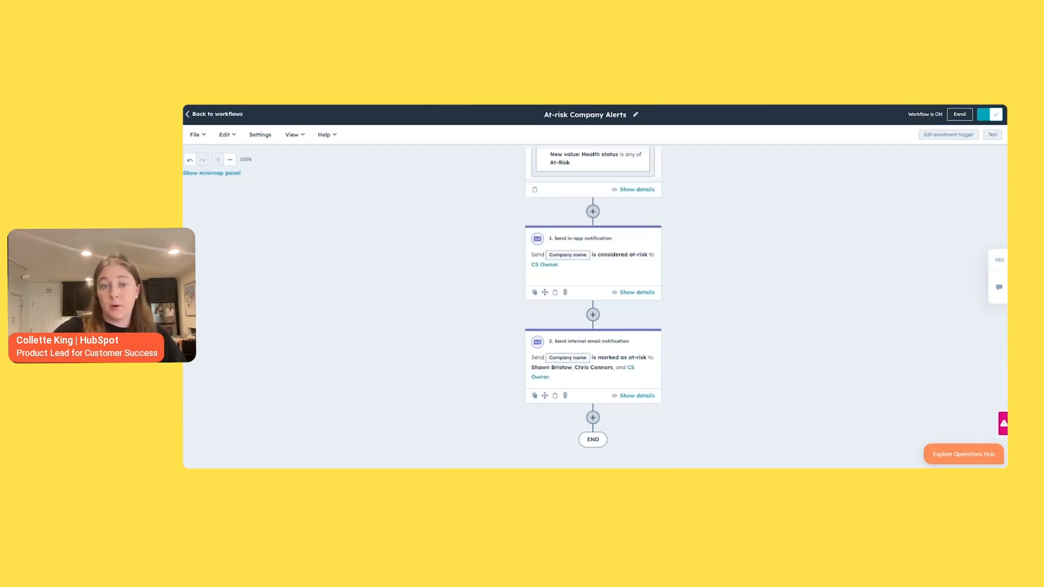
mouse_move(335, 303)
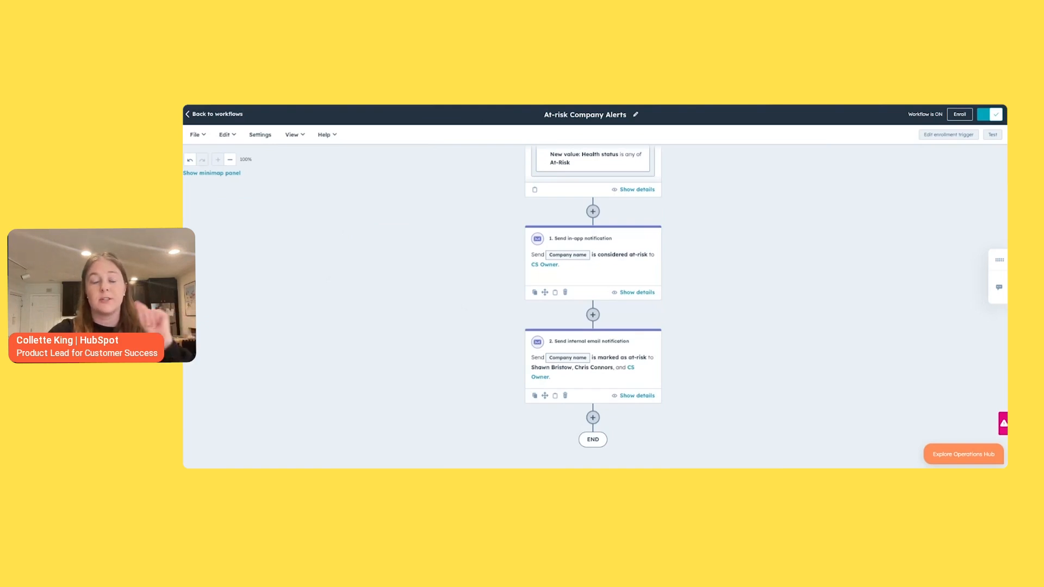
mouse_move(454, 310)
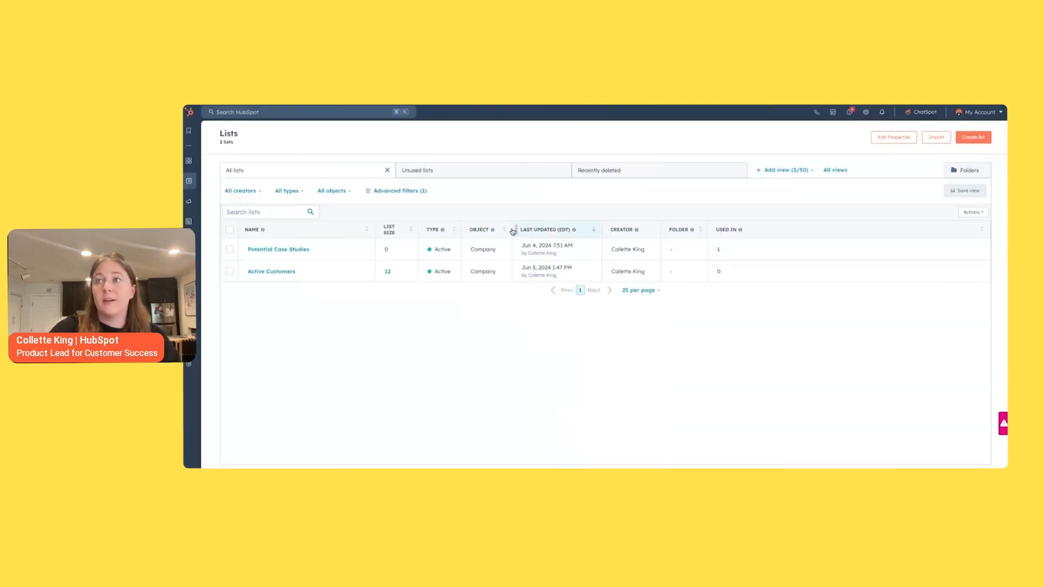
- Open the Potential Case Studies list with its health score above 90 filter
left_click(278, 249)
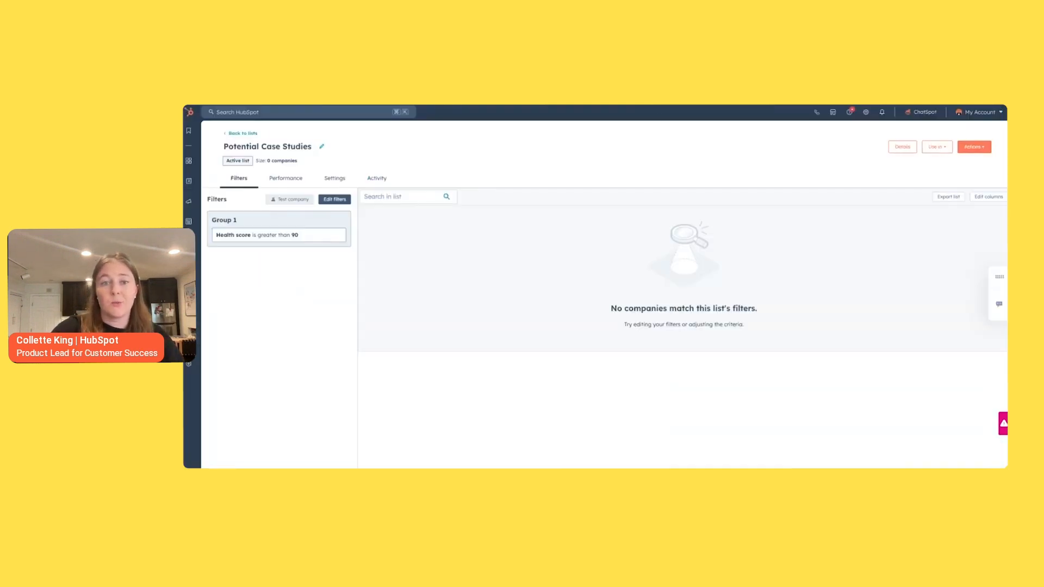
mouse_move(373, 385)
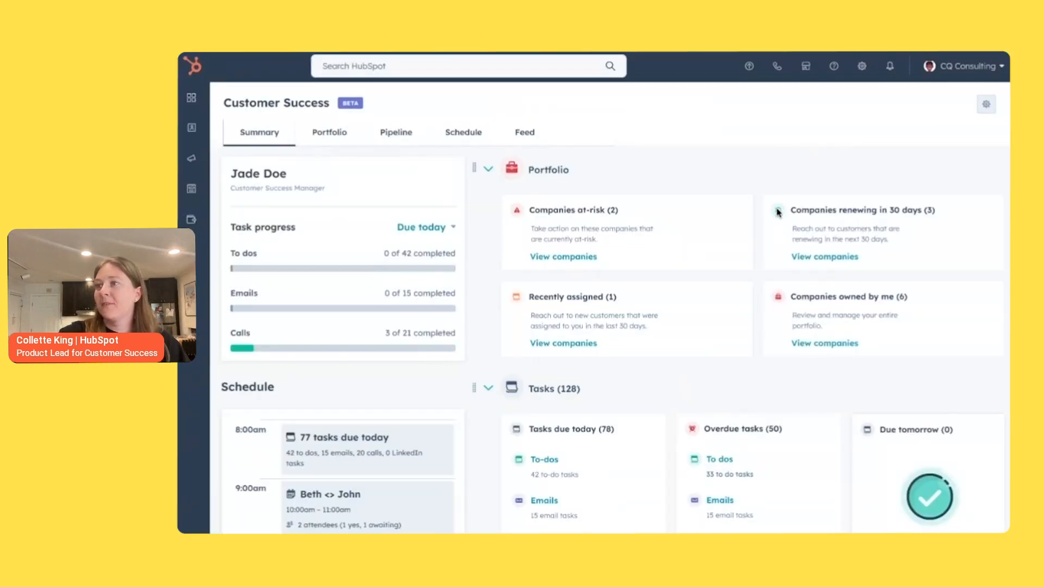
mouse_move(606, 196)
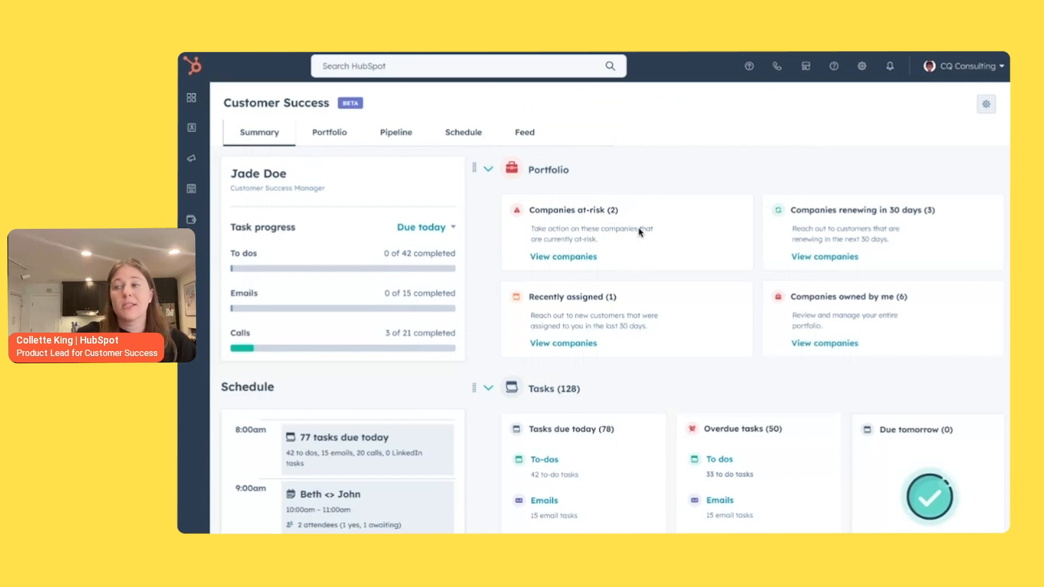
mouse_move(334, 140)
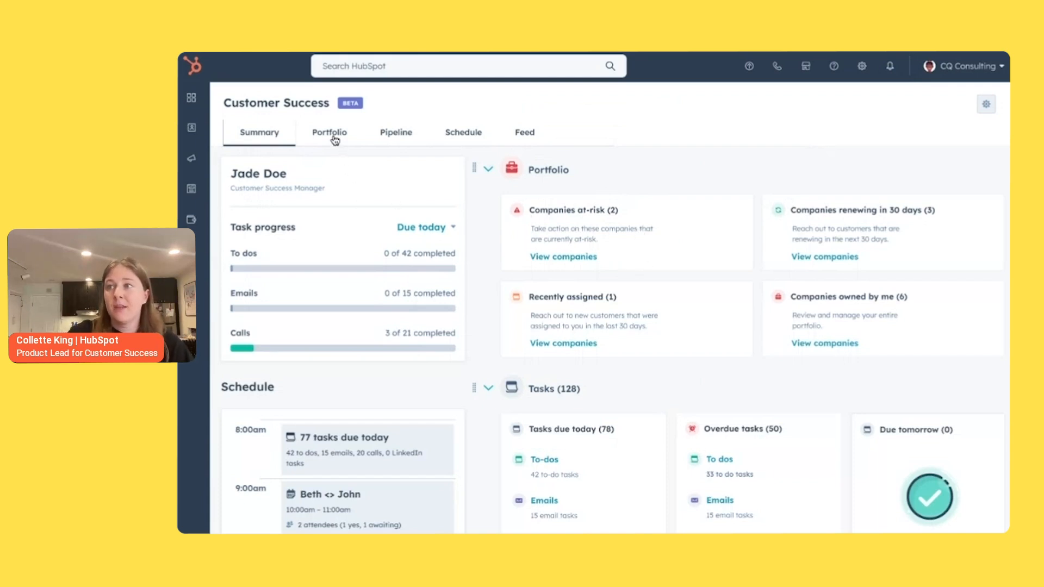
- Open the Portfolio tab listing six owned companies with health scores and trends
left_click(329, 132)
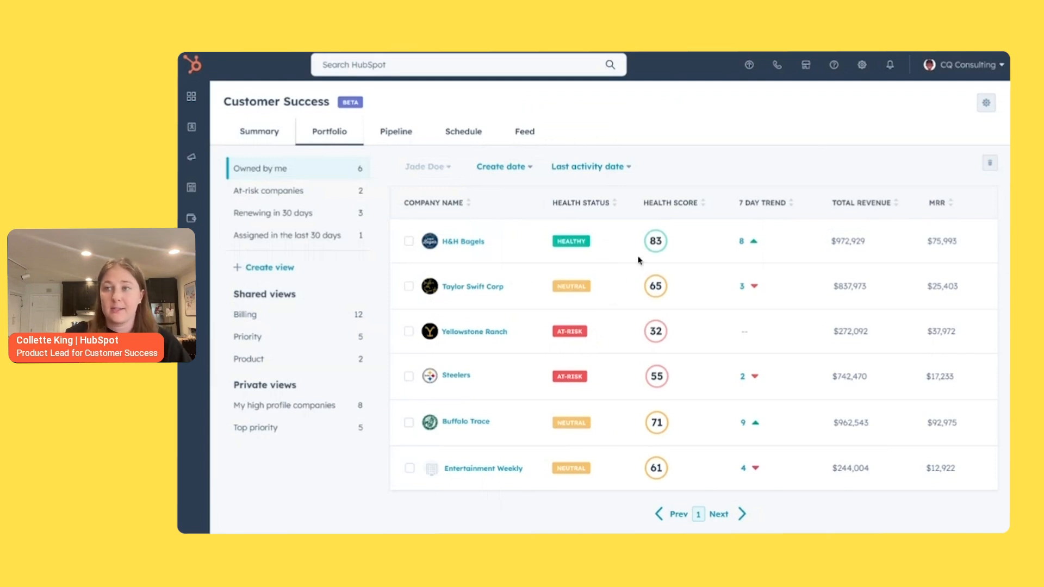
- Preview H&H Bagels' health score and open its score history showing 83
left_click(462, 241)
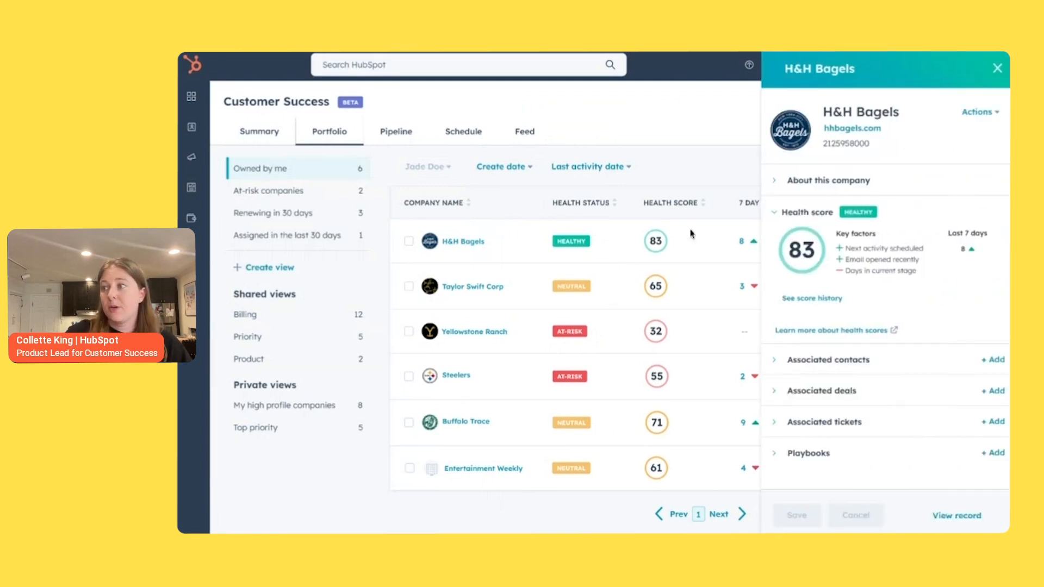
mouse_move(865, 275)
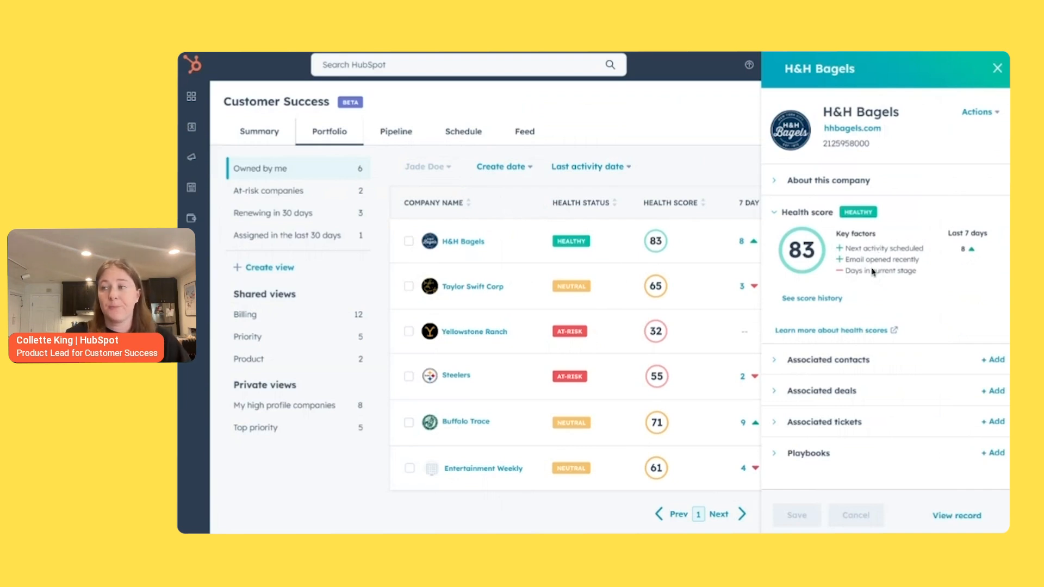
left_click(811, 299)
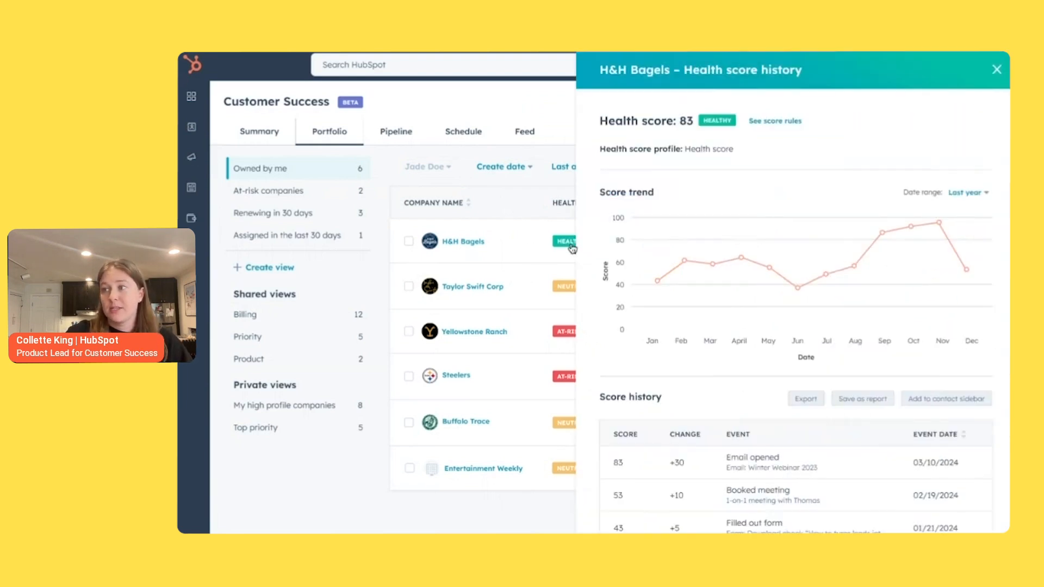